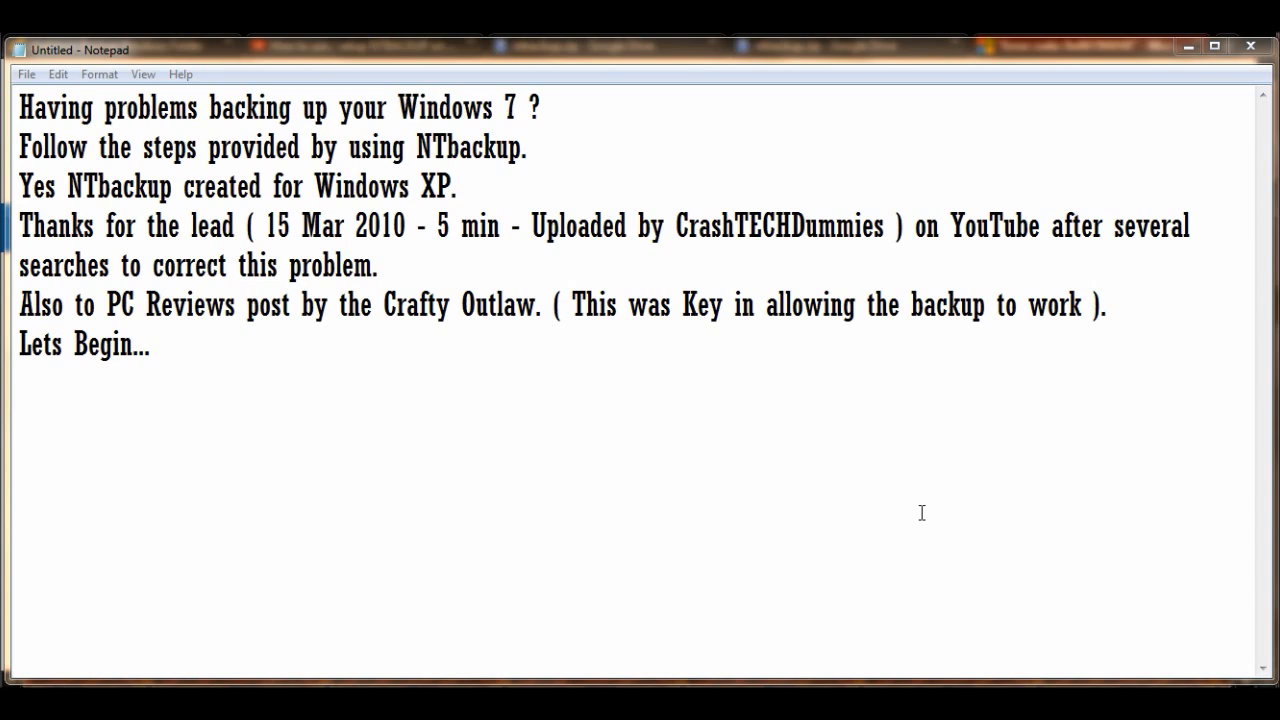
{"action": "mouse_move", "coordinate": [491, 490]}
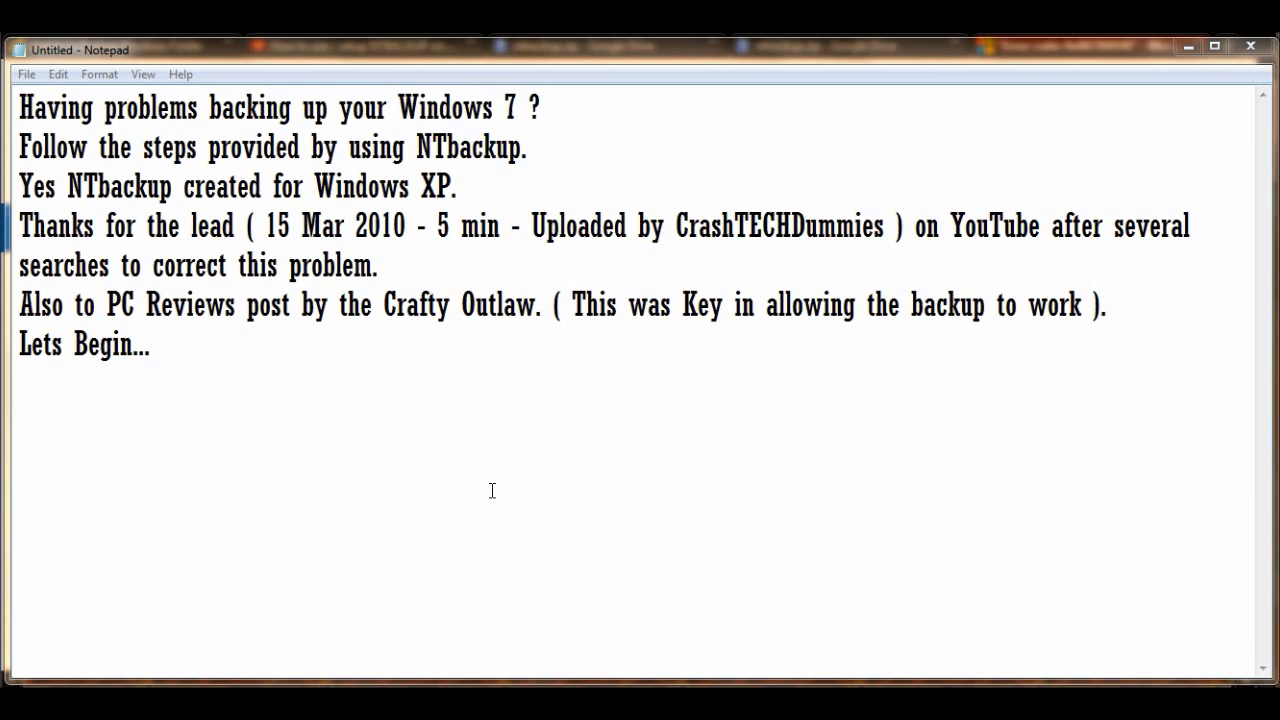
{"action": "mouse_move", "coordinate": [492, 485]}
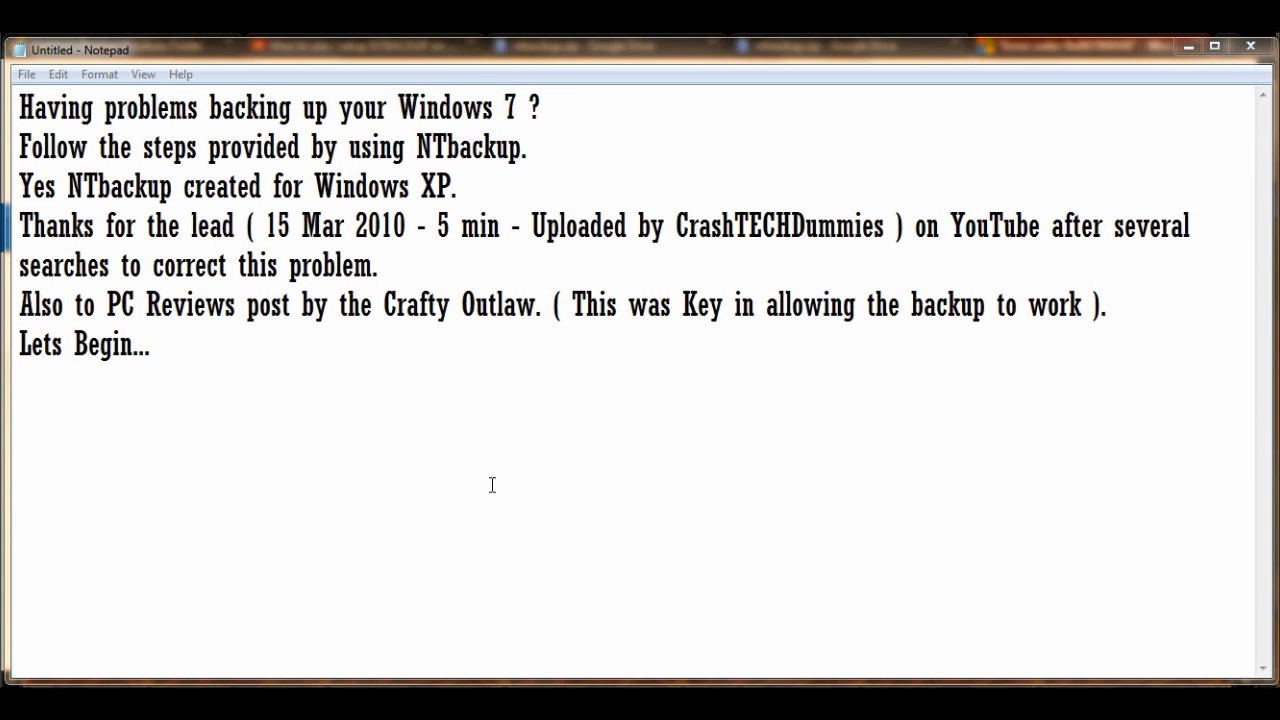
{"action": "mouse_move", "coordinate": [439, 434]}
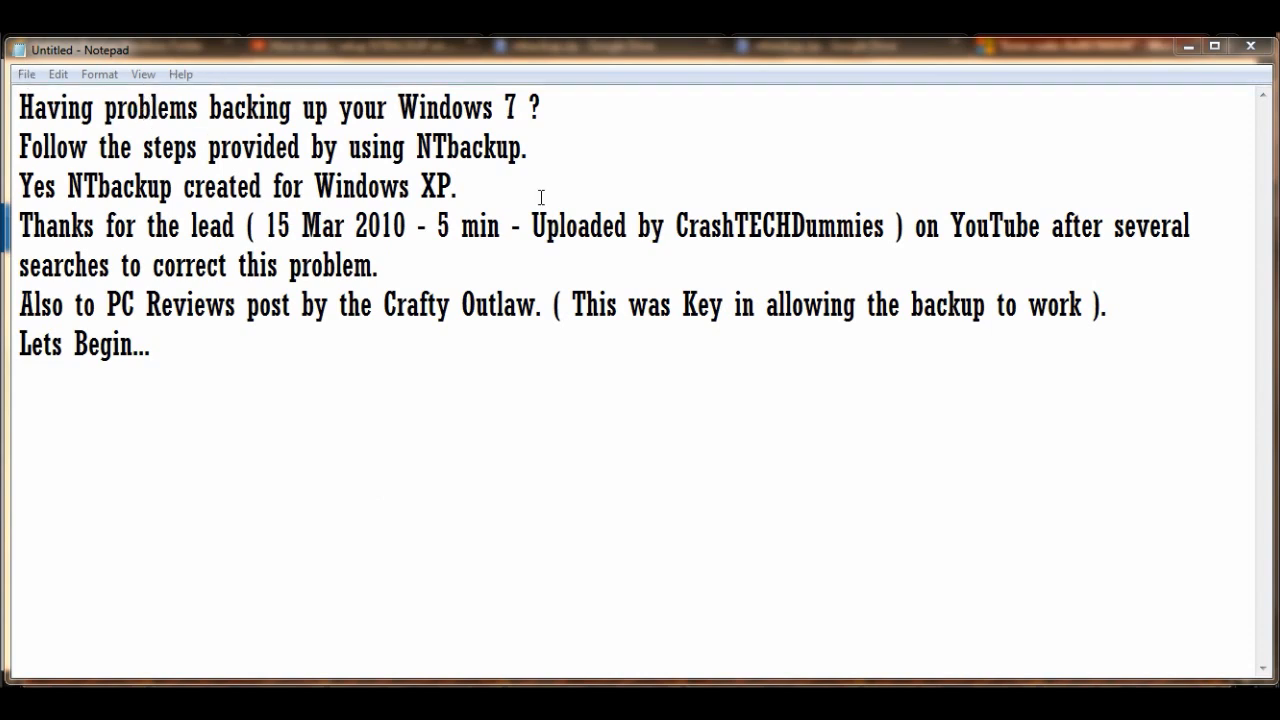
{"action": "mouse_move", "coordinate": [728, 227]}
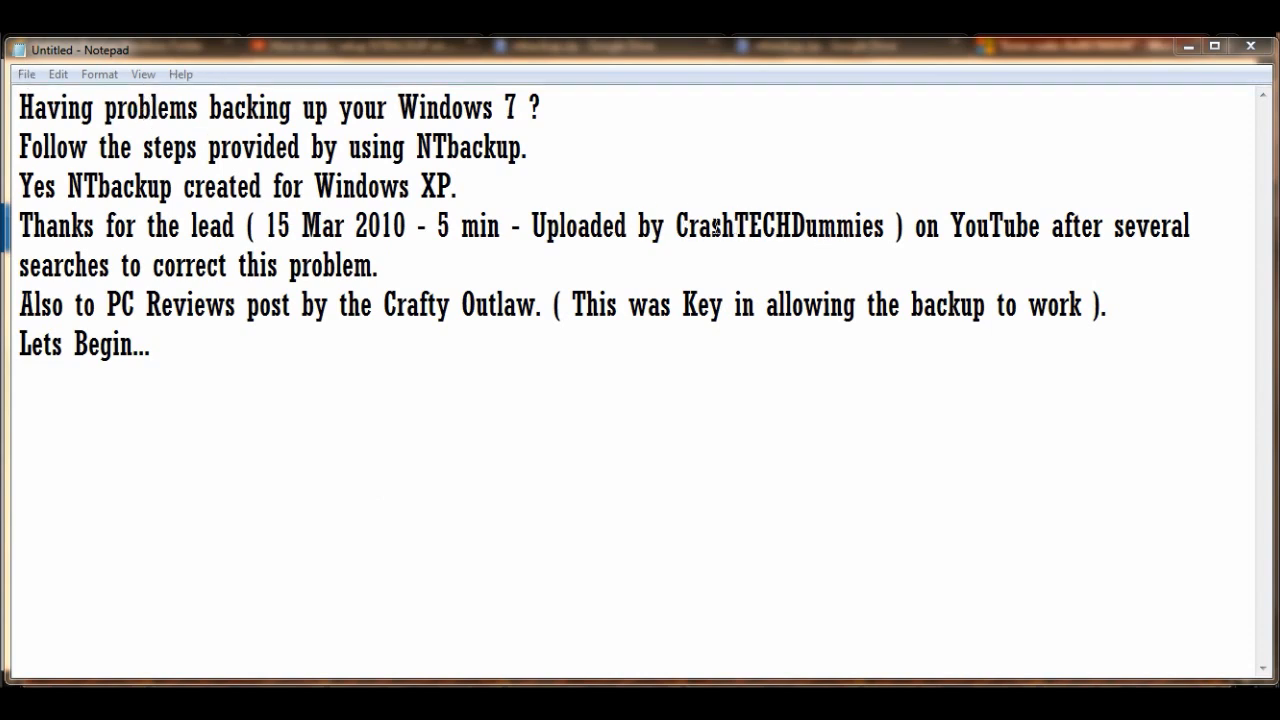
{"action": "mouse_move", "coordinate": [314, 598]}
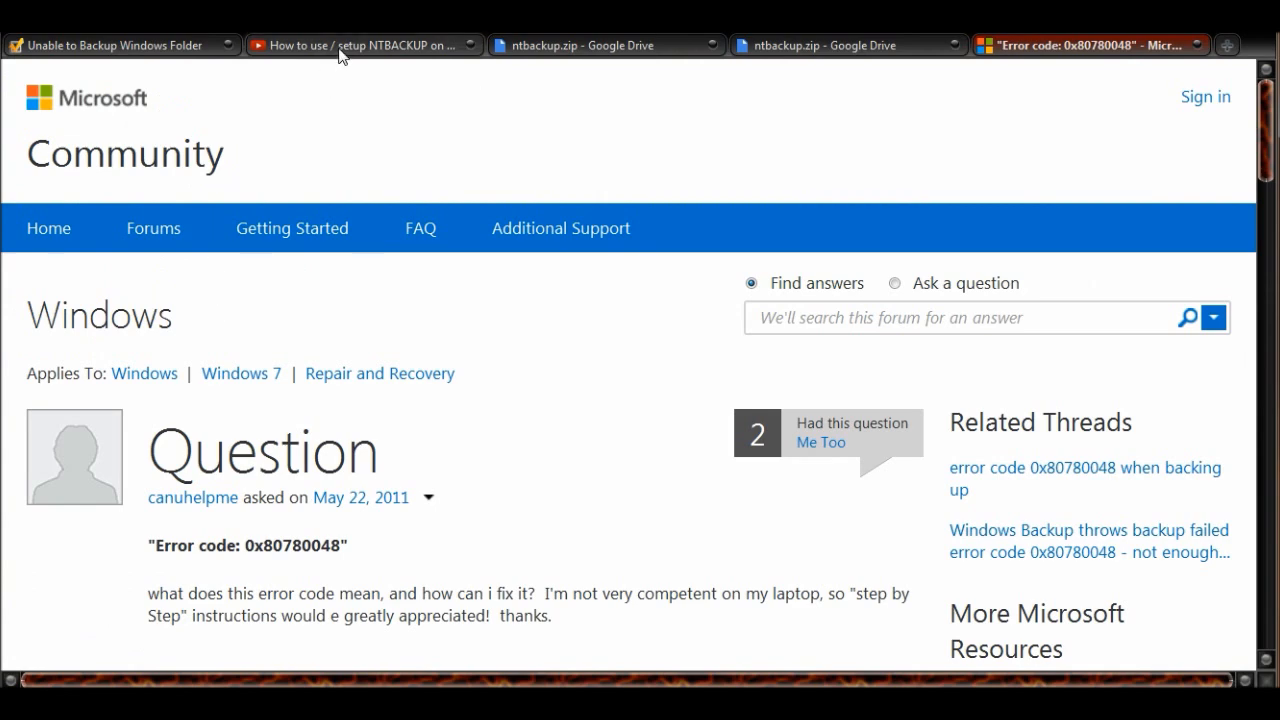
Show the NTBACKUP setup video's description with the bit.ly download link.
{"action": "left_click", "coordinate": [360, 45]}
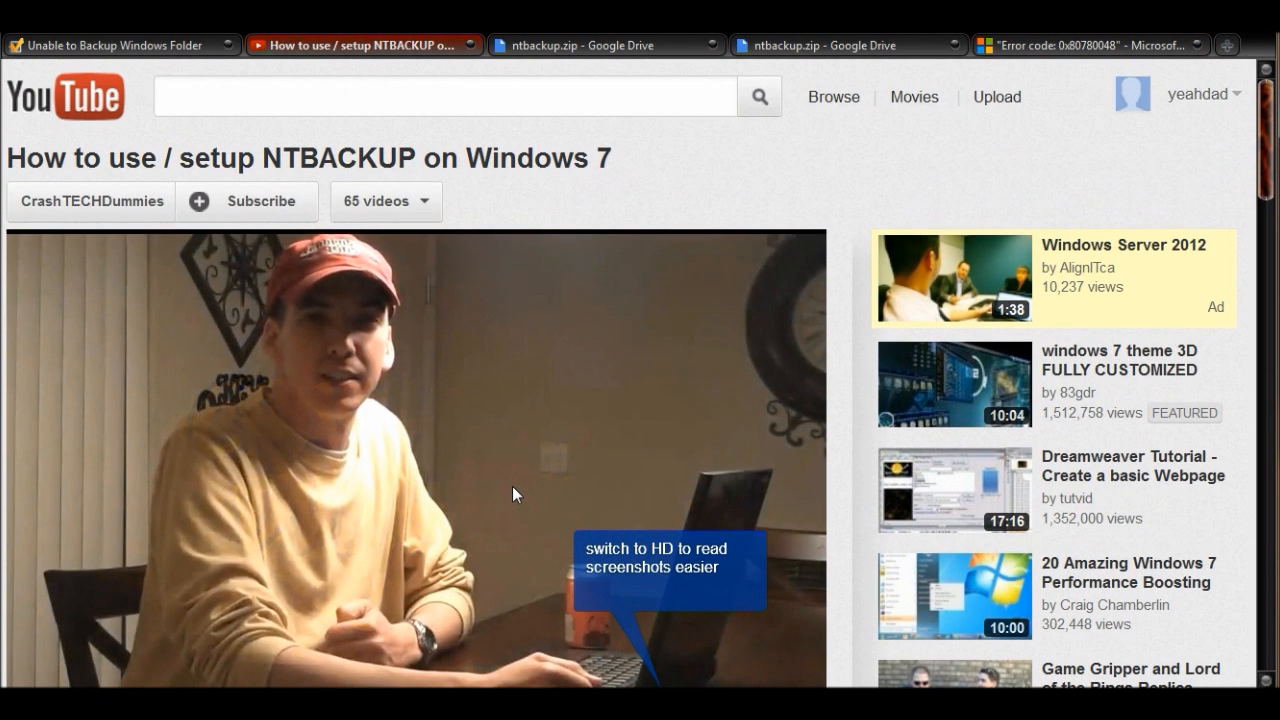
{"action": "mouse_move", "coordinate": [405, 200]}
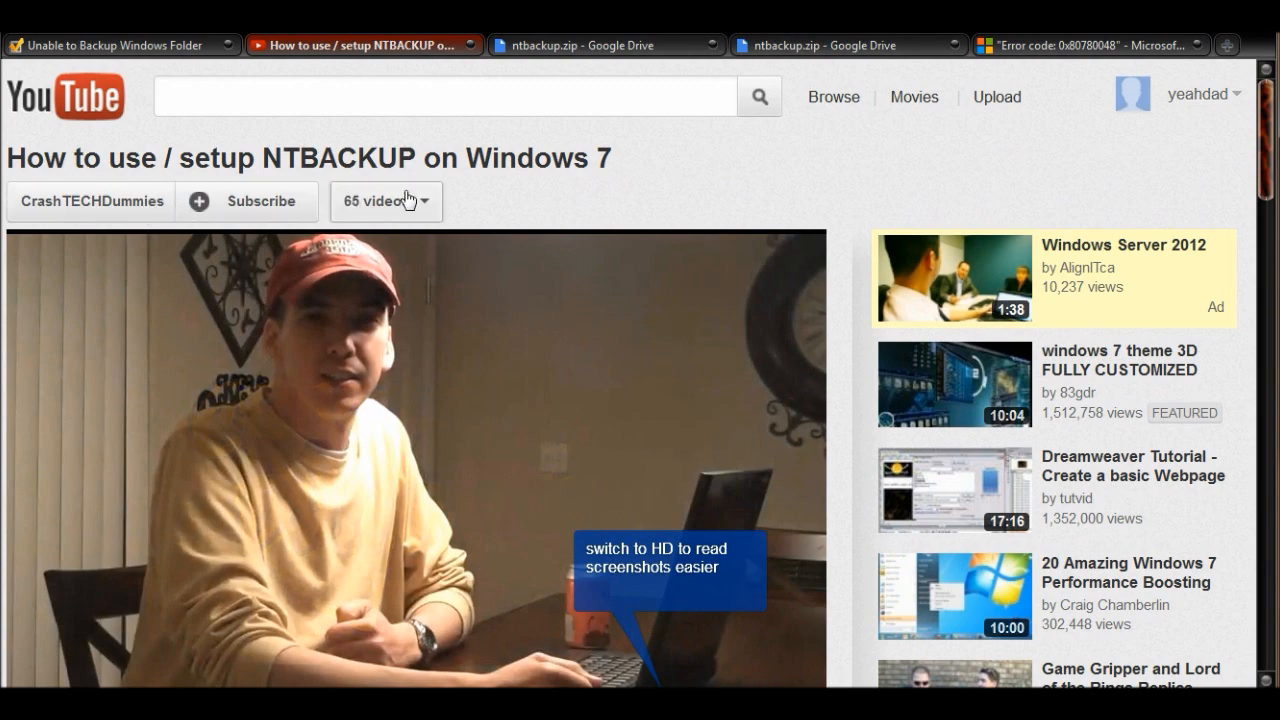
{"action": "scroll", "scroll_direction": "down", "scroll_amount": 3}
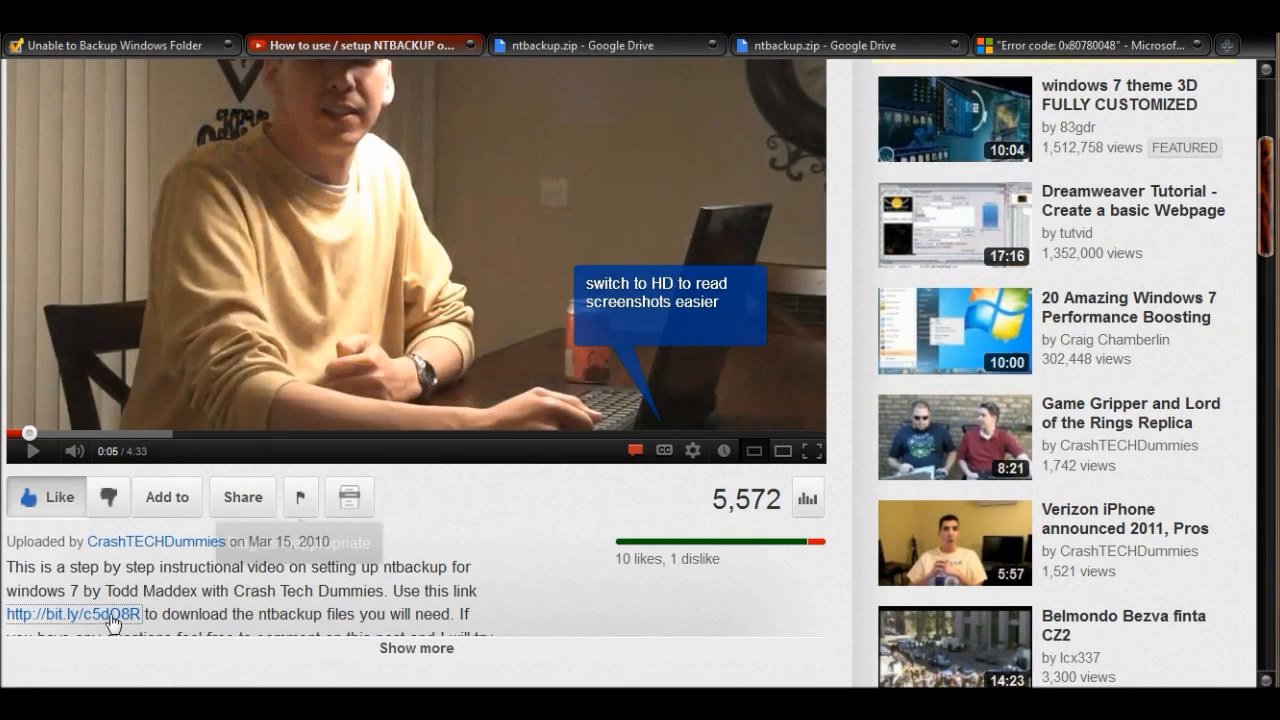
{"action": "mouse_move", "coordinate": [118, 625]}
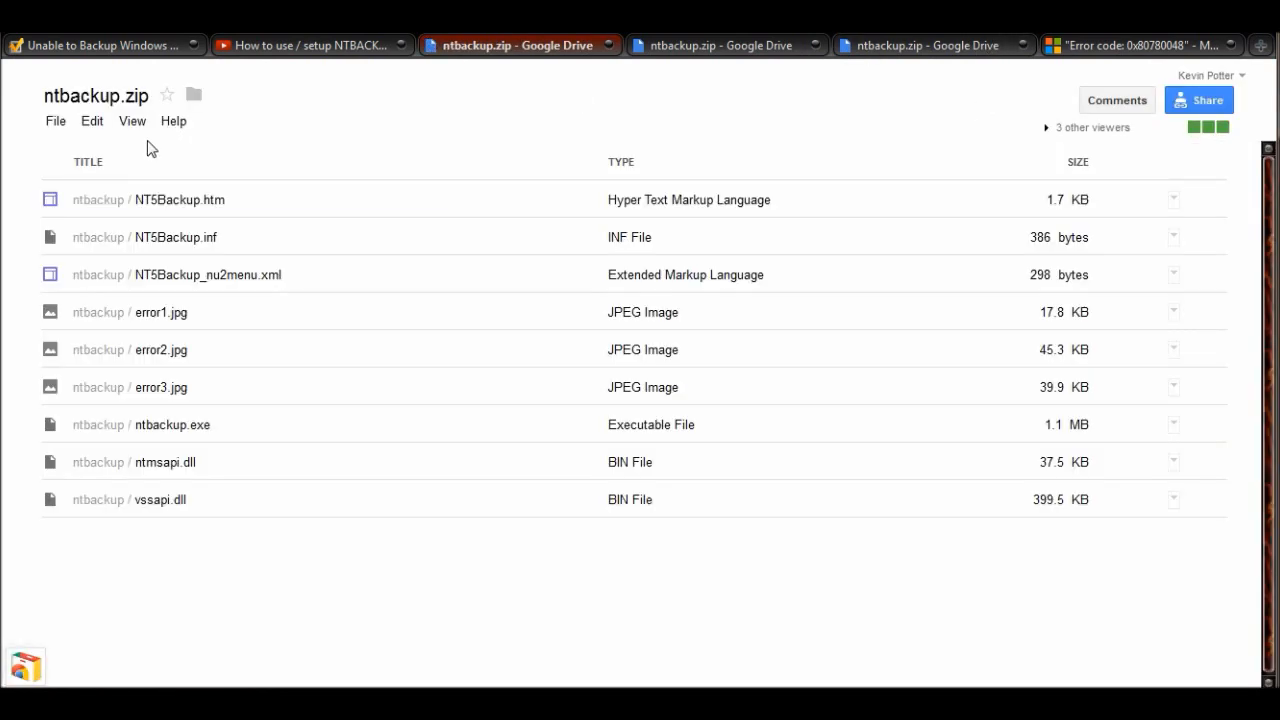
{"action": "mouse_move", "coordinate": [83, 128]}
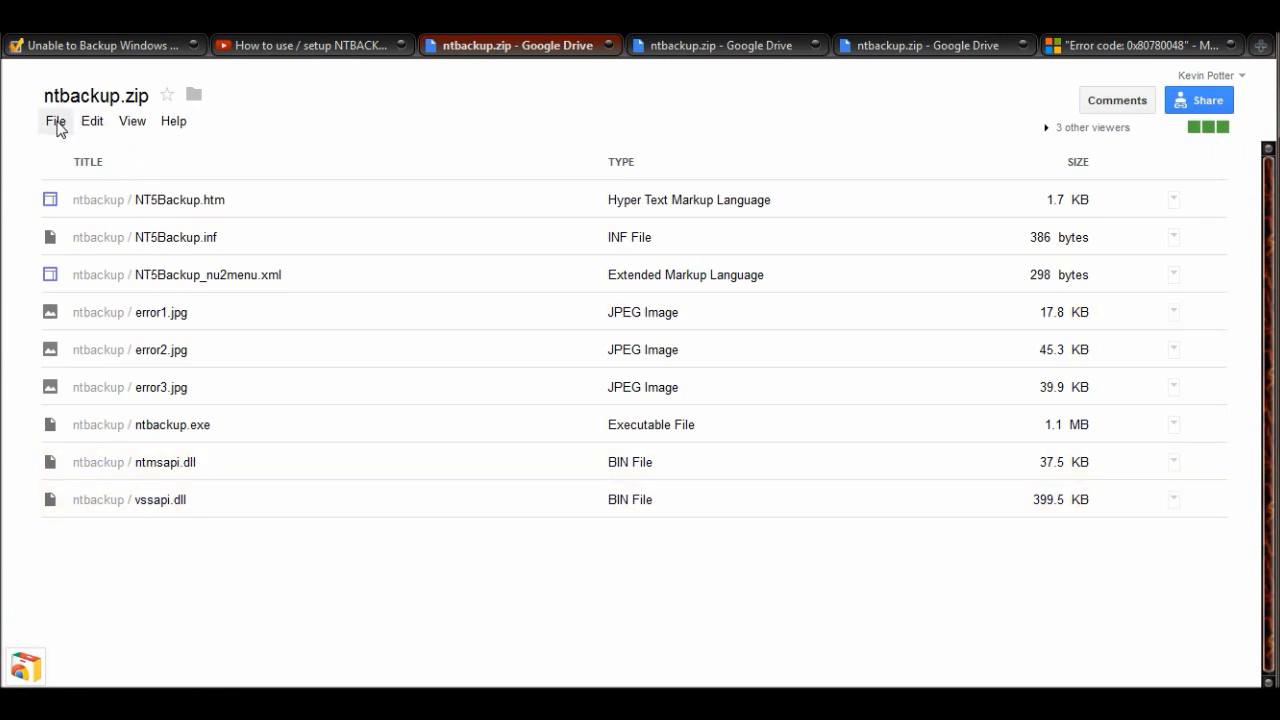
Download ntbackup.zip from Google Drive via the File menu.
{"action": "left_click", "coordinate": [54, 121]}
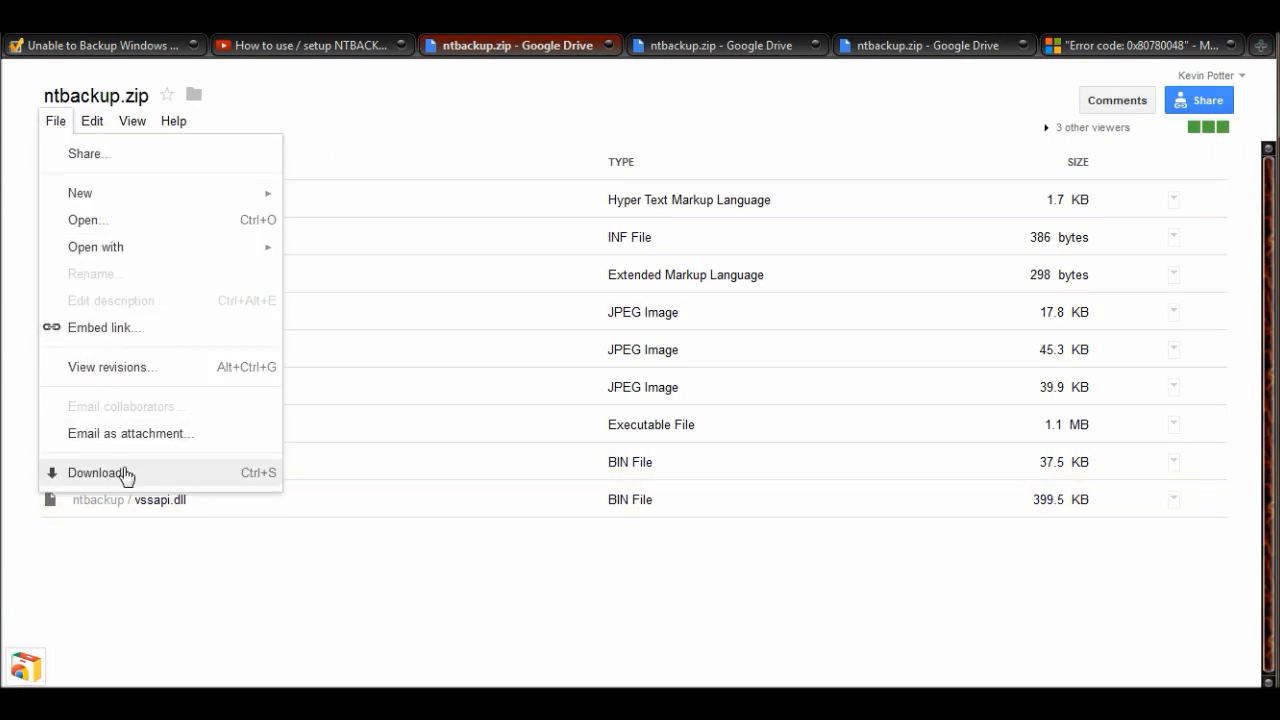
{"action": "left_click", "coordinate": [95, 473]}
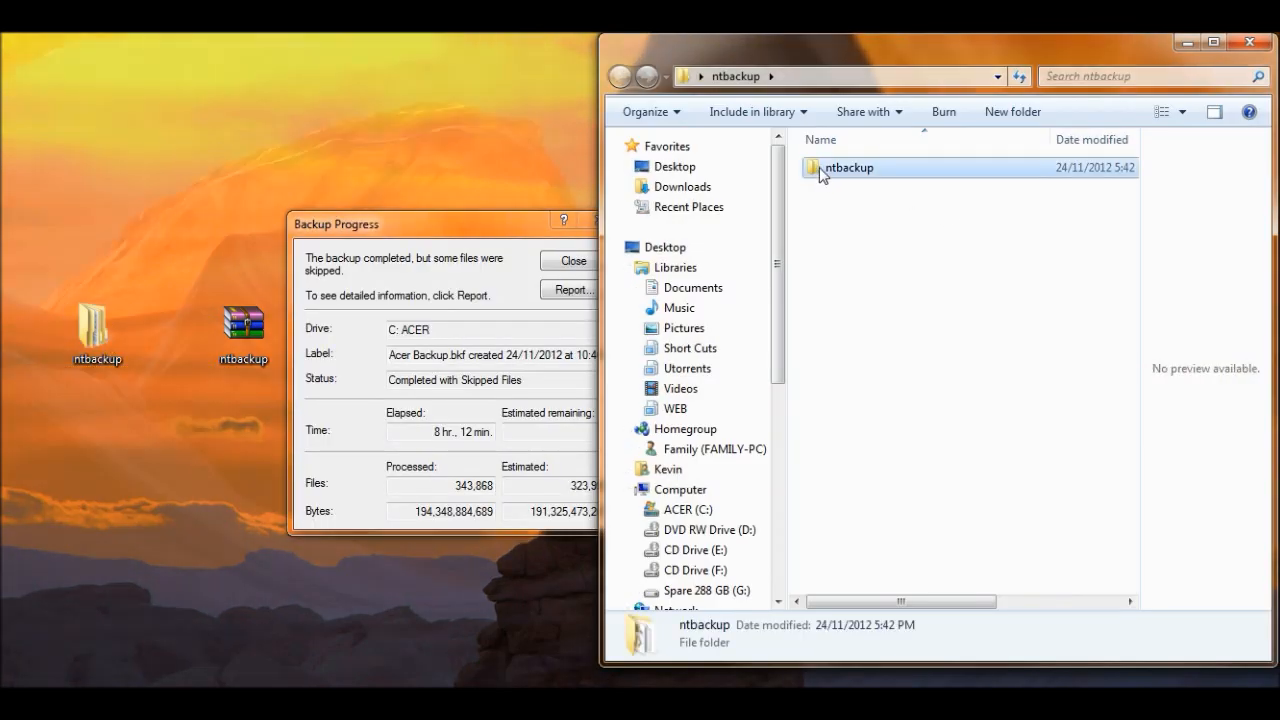
Run ntbackup.exe from the extracted ntbackup folder as administrator, approving User Account Control.
{"action": "double_click", "coordinate": [848, 167]}
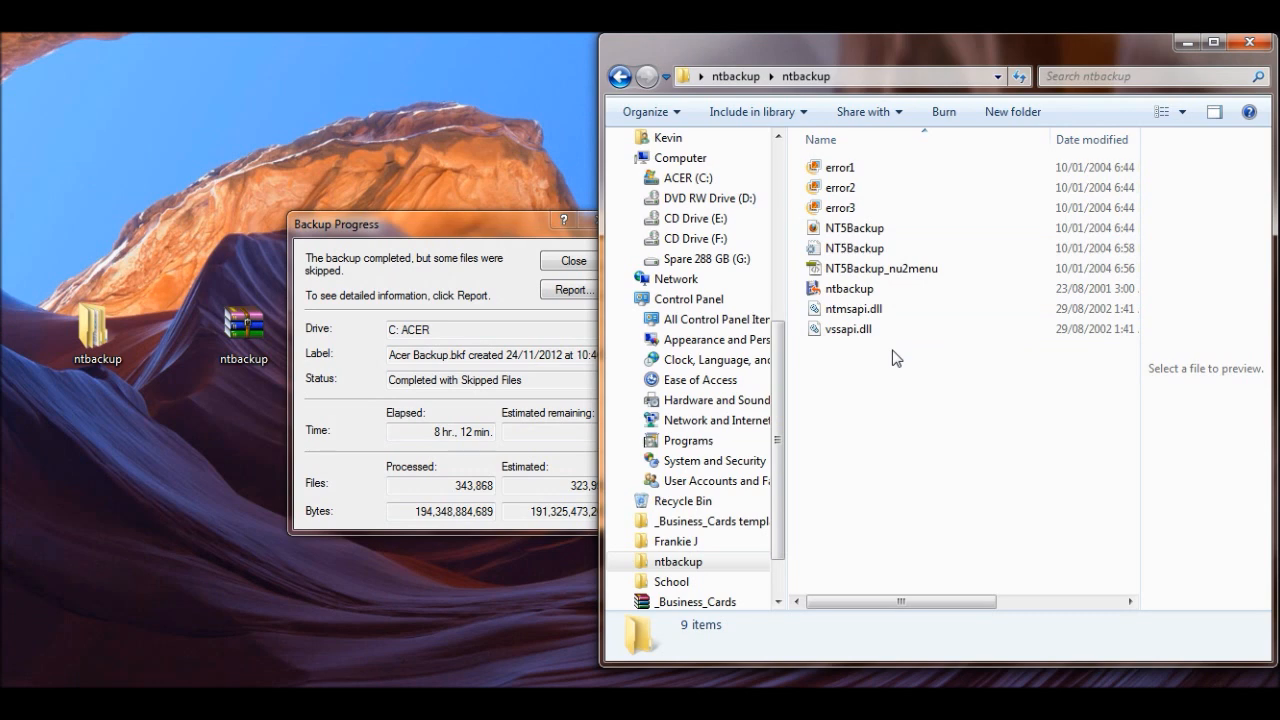
{"action": "left_click", "coordinate": [848, 288]}
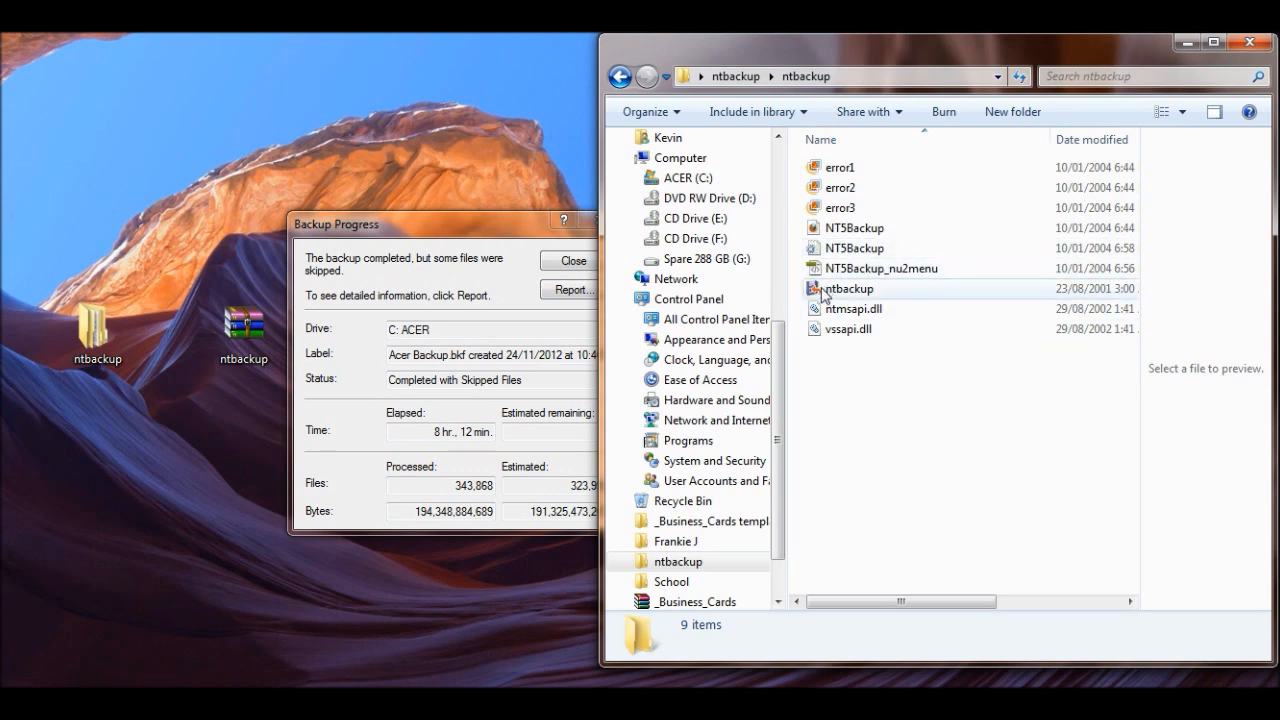
{"action": "left_click", "coordinate": [850, 288]}
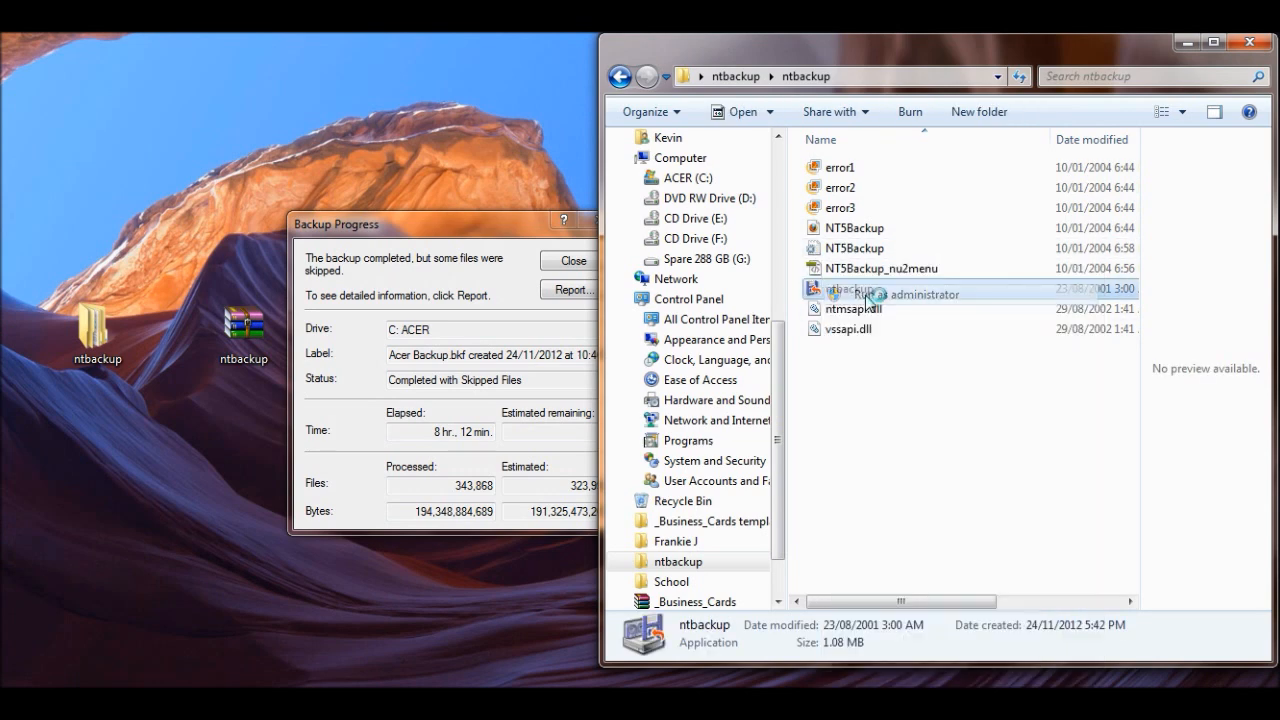
{"action": "double_click", "coordinate": [843, 288]}
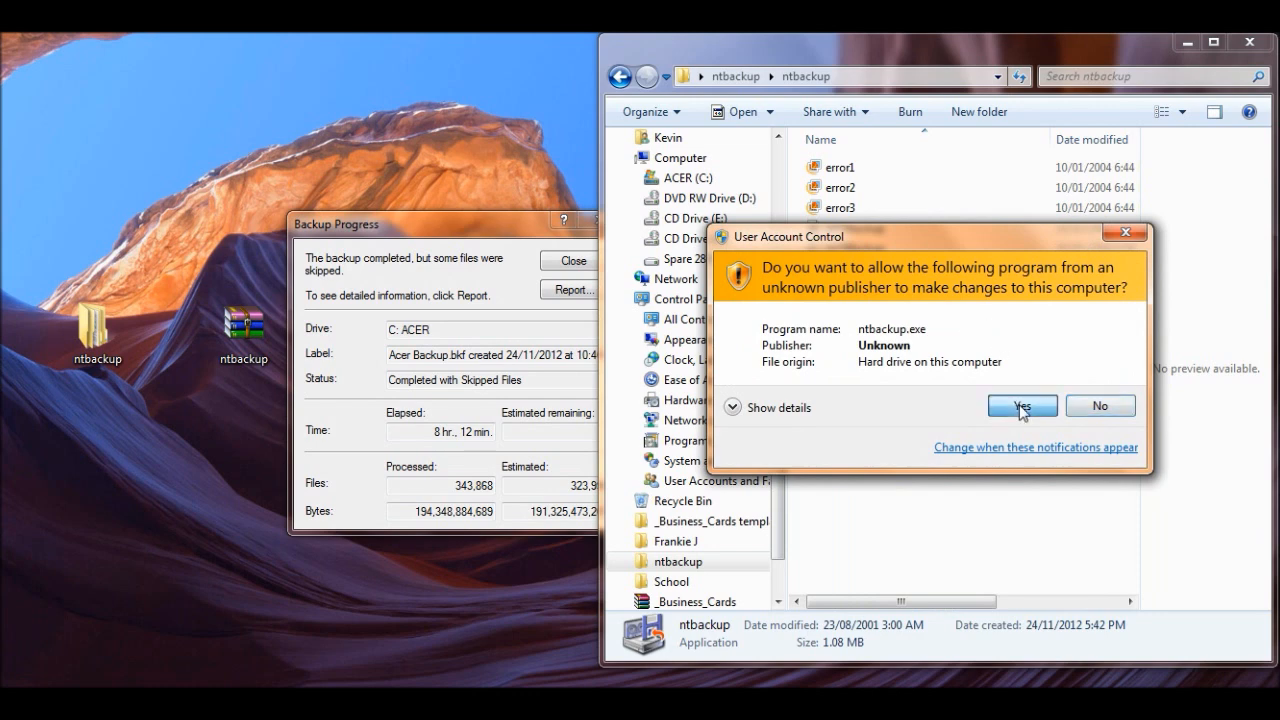
{"action": "left_click", "coordinate": [1022, 405]}
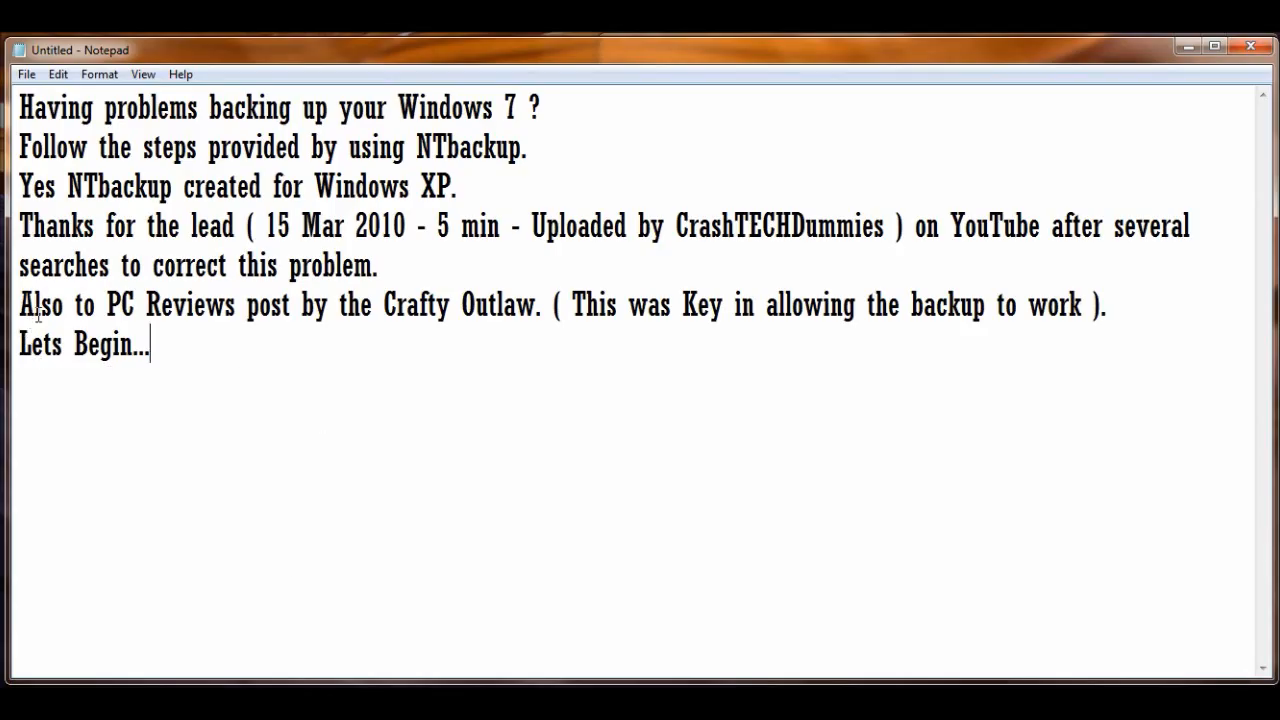
{"action": "mouse_move", "coordinate": [318, 318]}
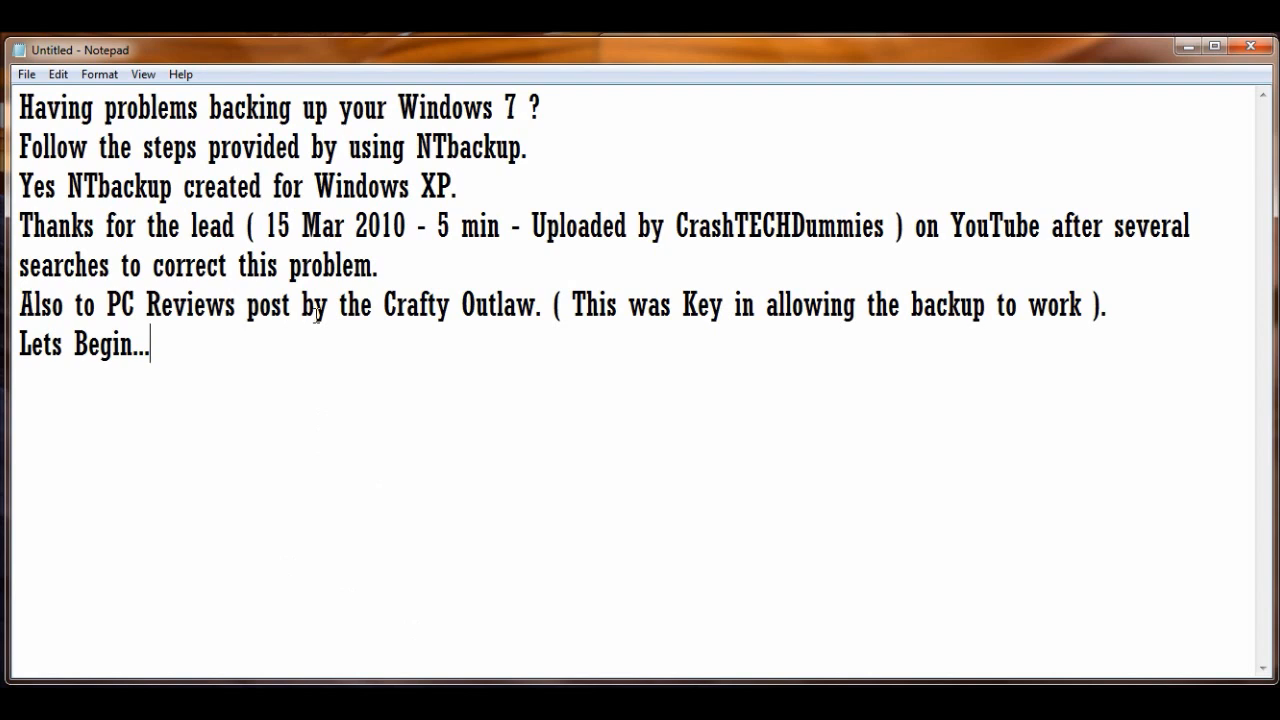
{"action": "mouse_move", "coordinate": [563, 399]}
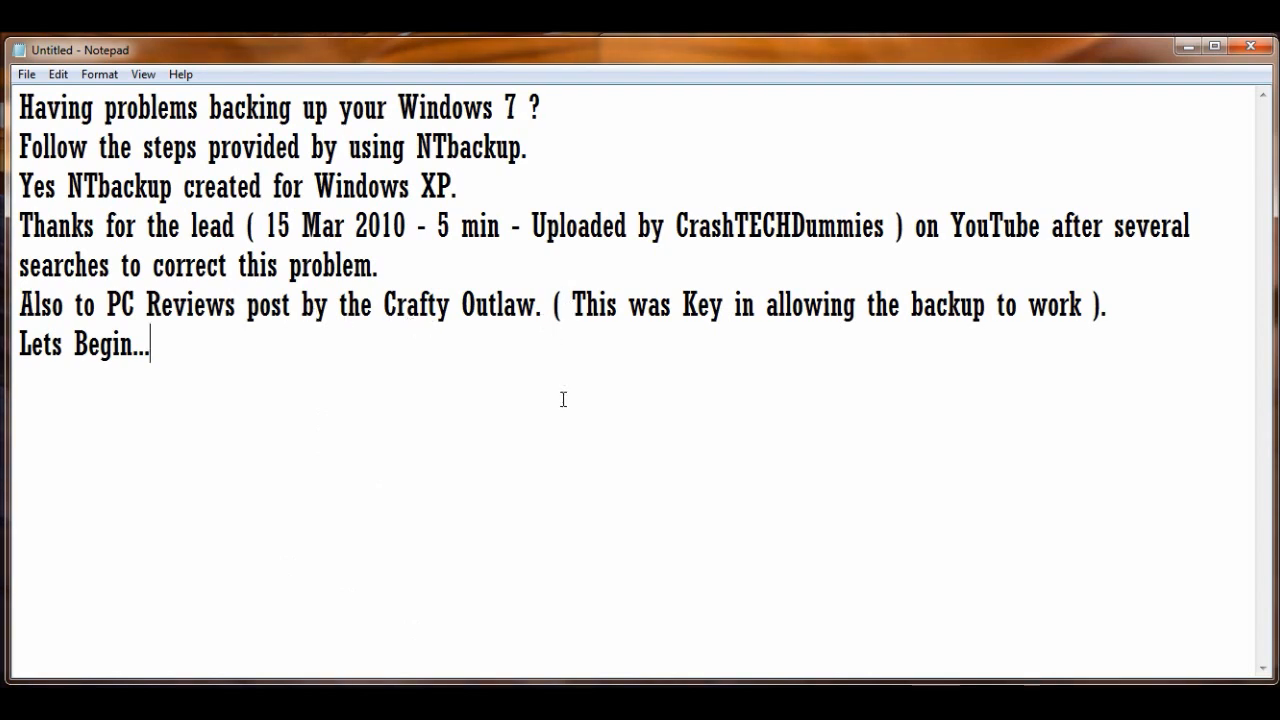
{"action": "mouse_move", "coordinate": [953, 322]}
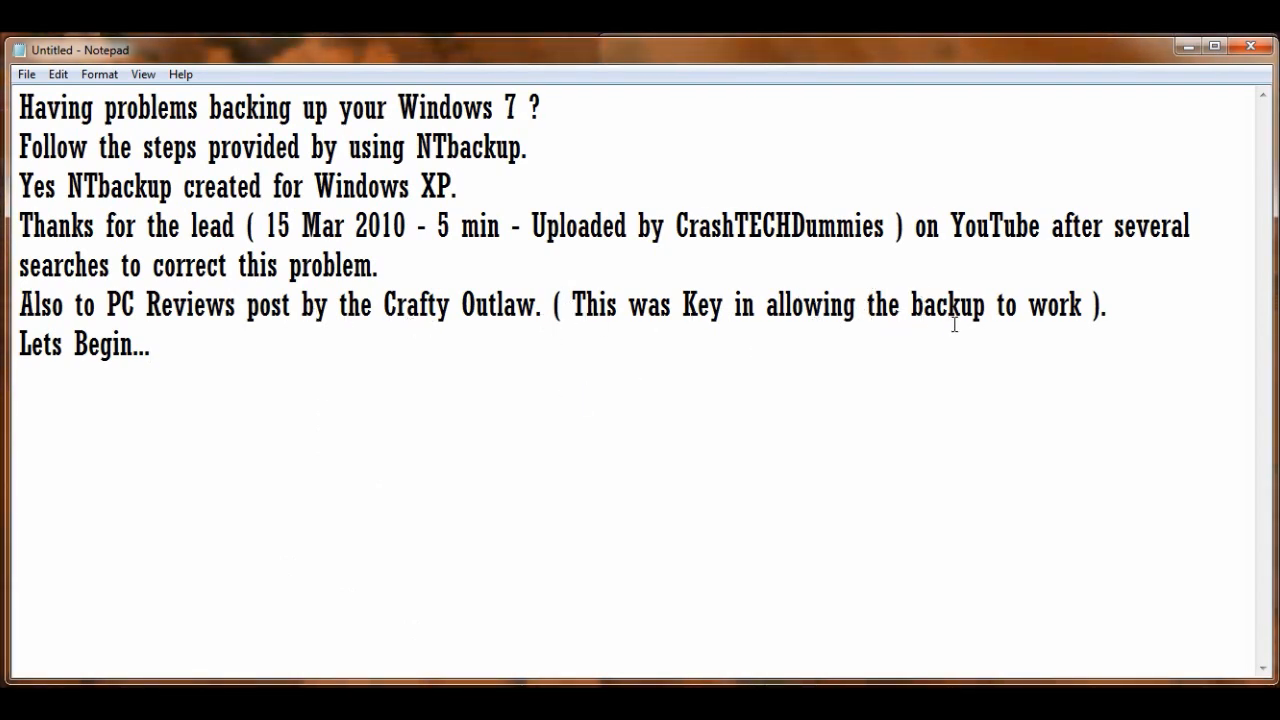
{"action": "mouse_move", "coordinate": [1009, 312]}
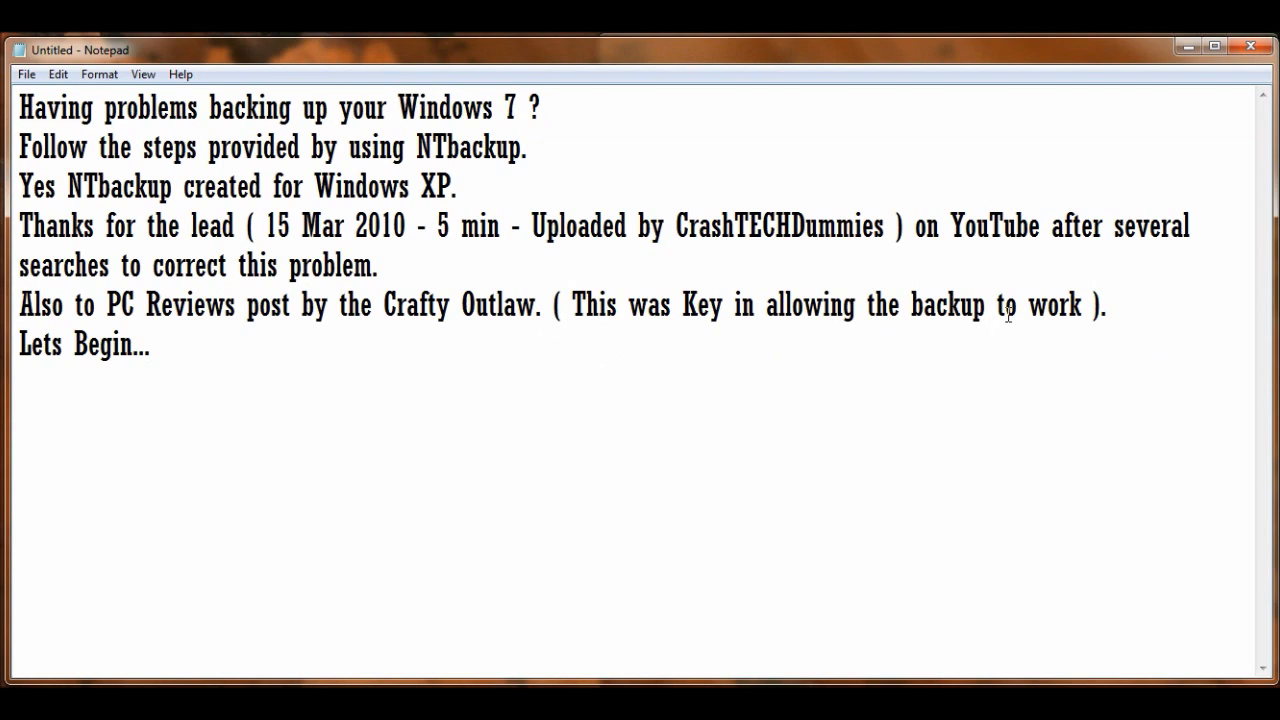
{"action": "mouse_move", "coordinate": [541, 435]}
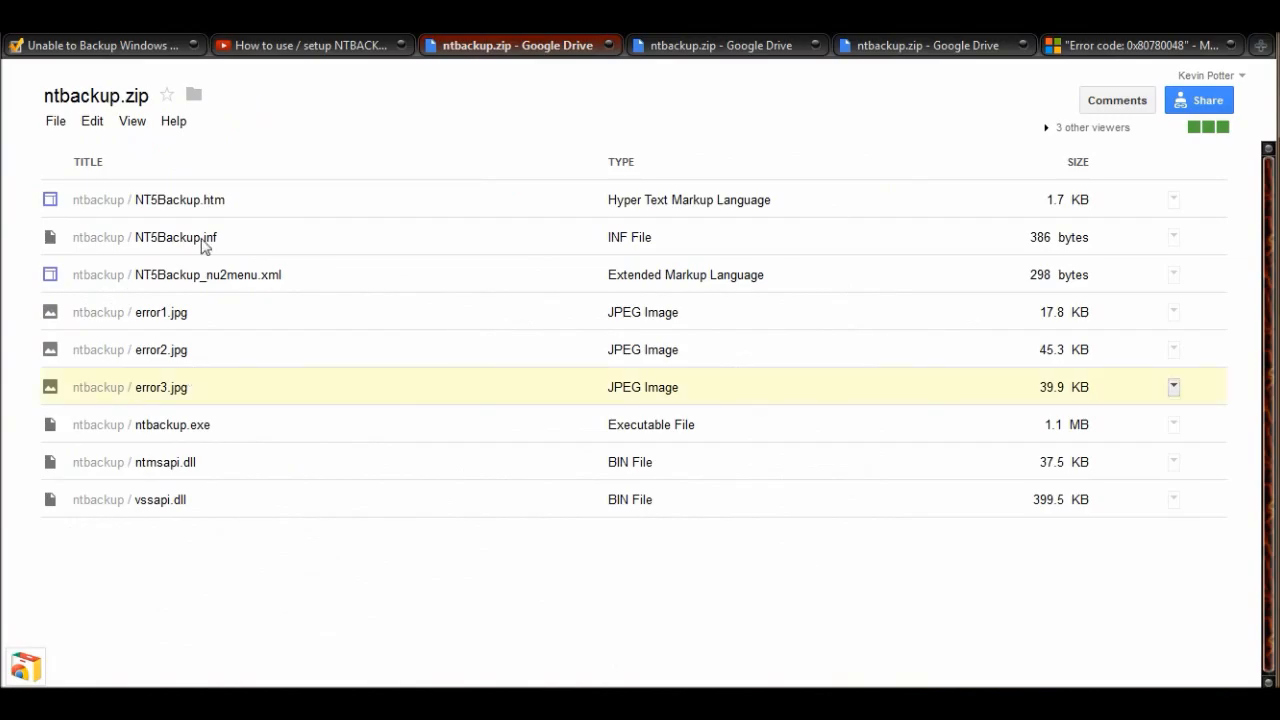
Scroll the 'Unable to Backup Windows Folder' thread to Dan's shadow-copy workaround and Adi's services list.
{"action": "left_click", "coordinate": [110, 46]}
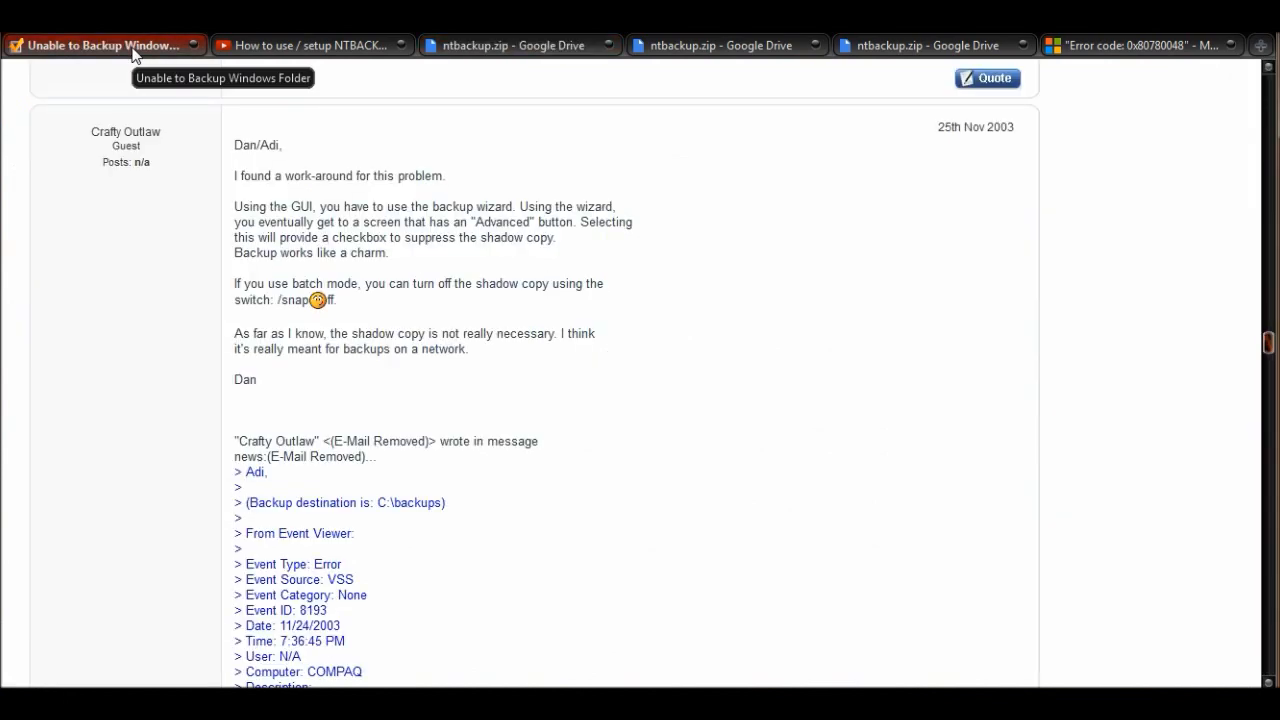
{"action": "mouse_move", "coordinate": [135, 57]}
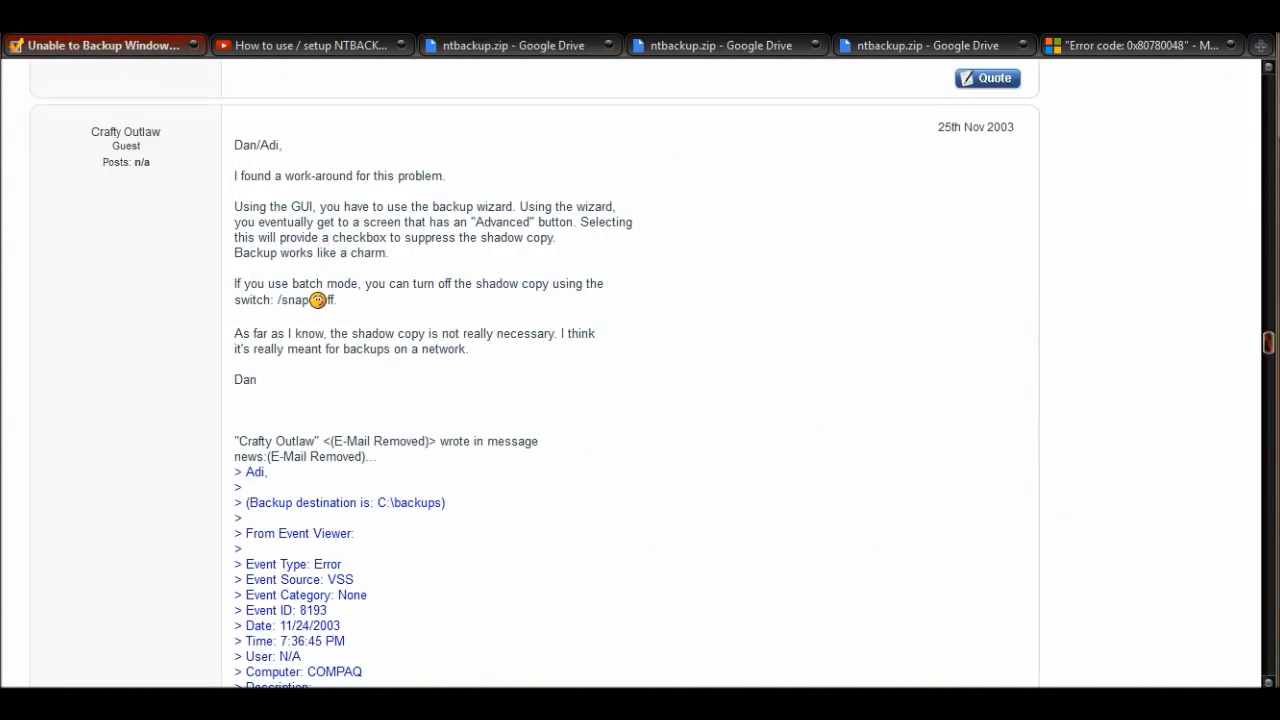
{"action": "scroll", "scroll_direction": "down", "scroll_amount": 3}
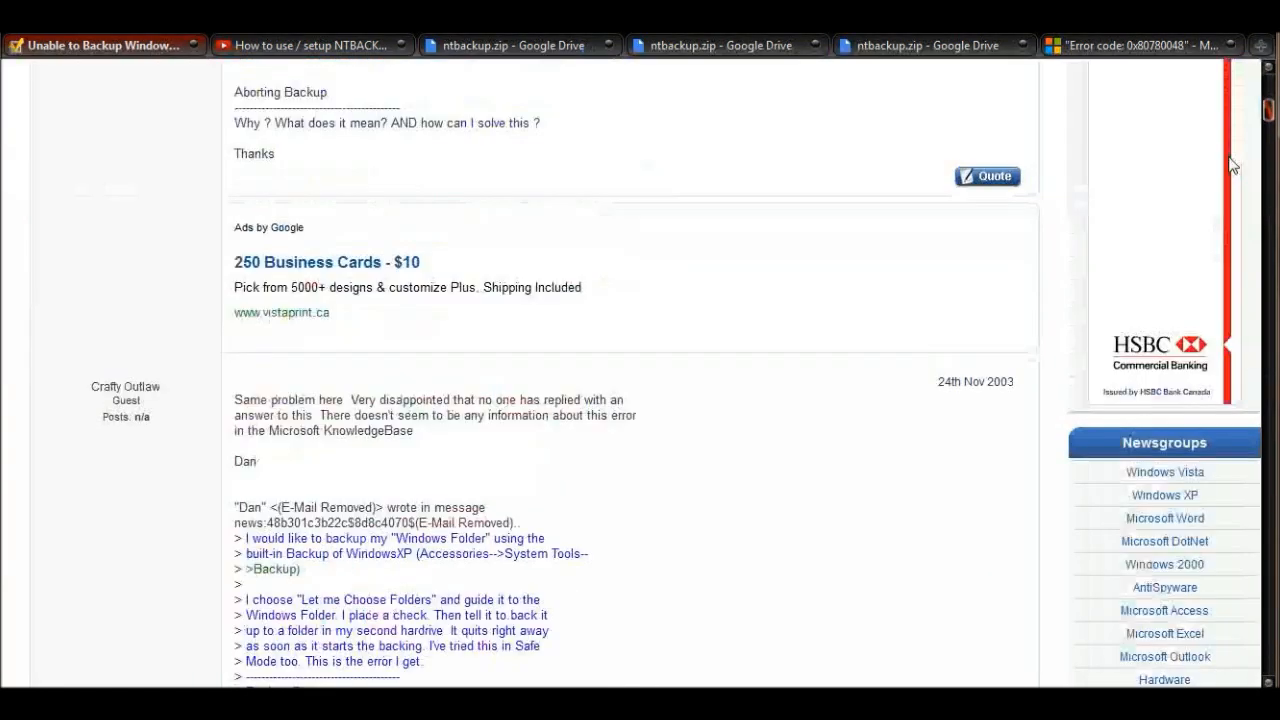
{"action": "scroll", "scroll_direction": "down", "scroll_amount": 3}
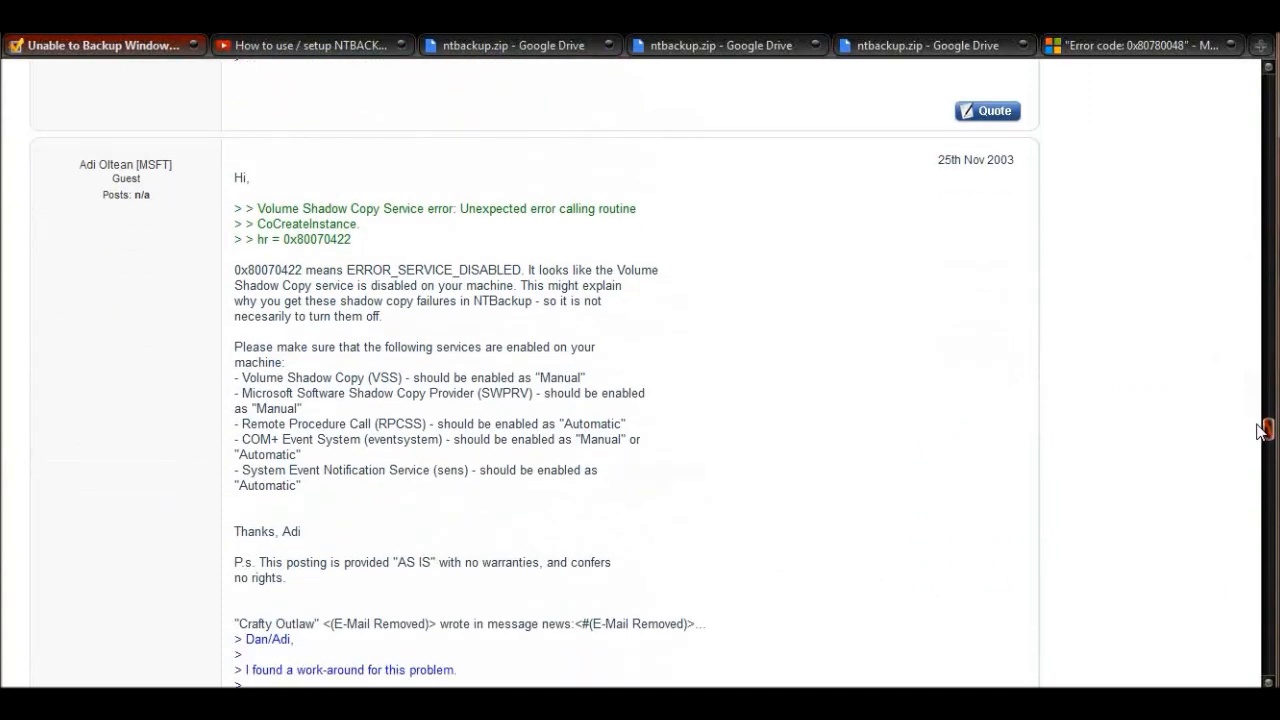
{"action": "scroll", "scroll_direction": "down", "scroll_amount": 3}
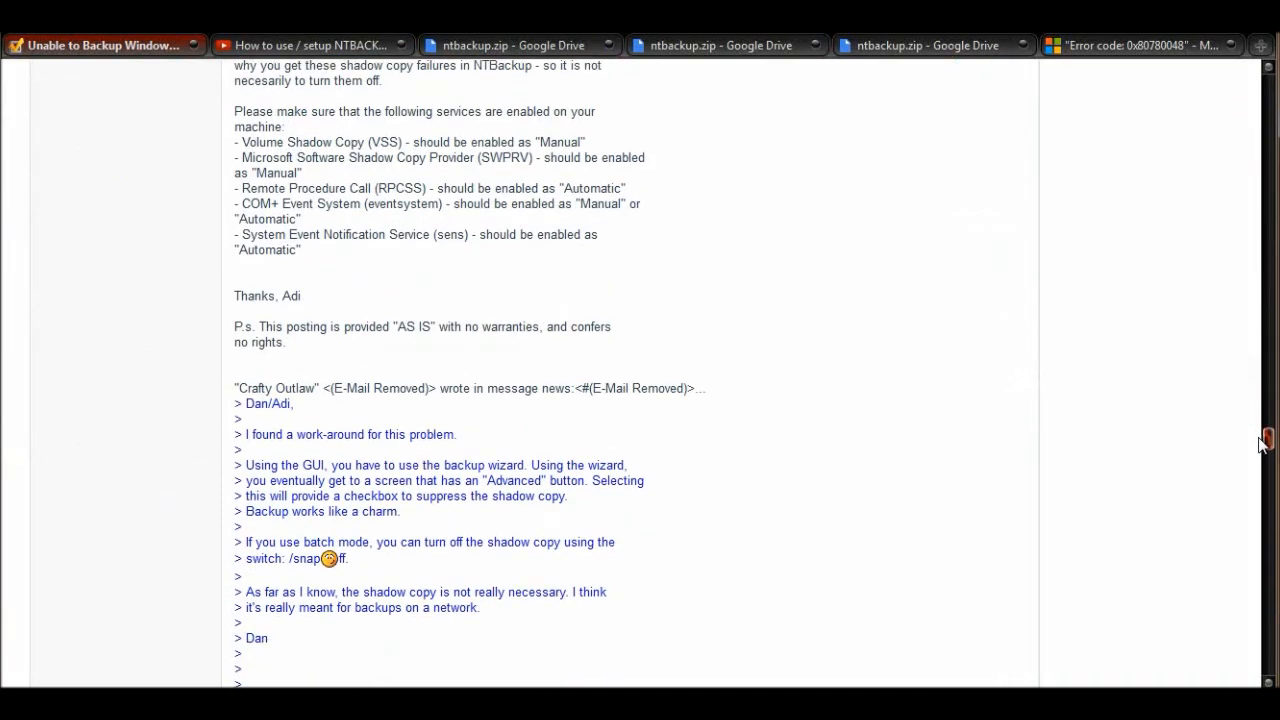
{"action": "scroll", "scroll_direction": "down", "scroll_amount": 3}
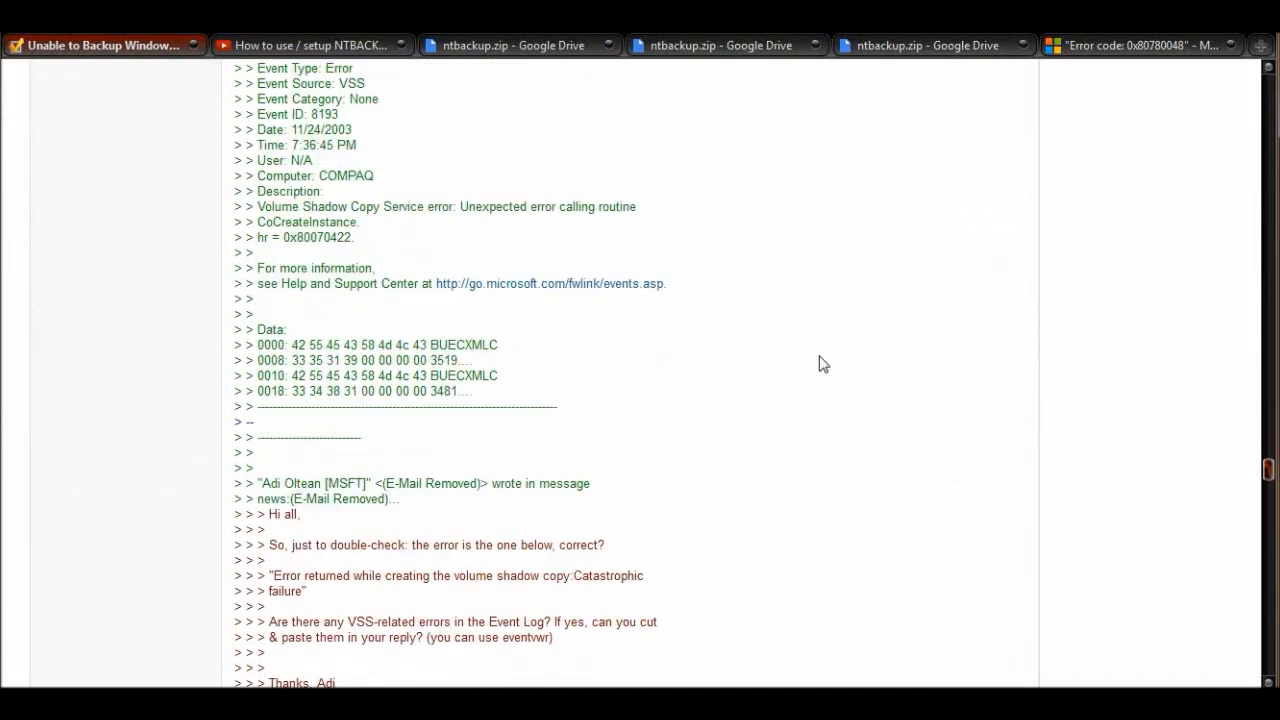
{"action": "scroll", "scroll_direction": "down", "scroll_amount": 3}
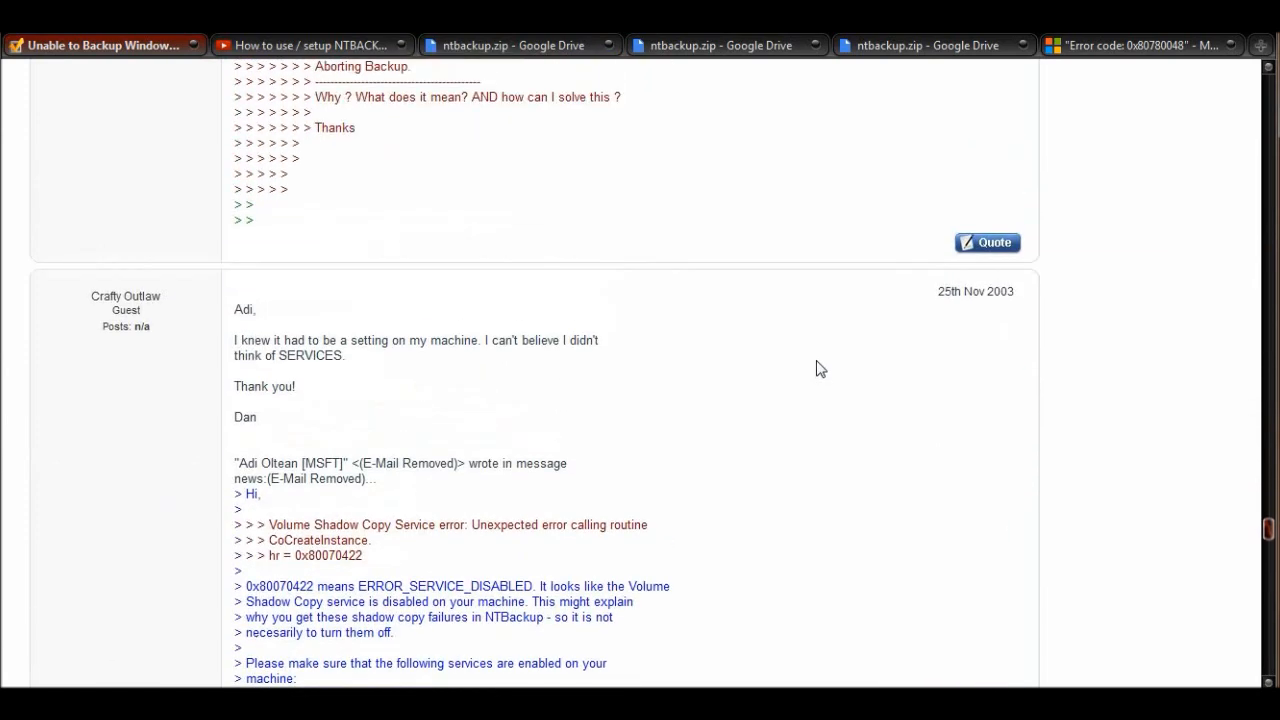
{"action": "scroll", "scroll_direction": "down", "scroll_amount": 3}
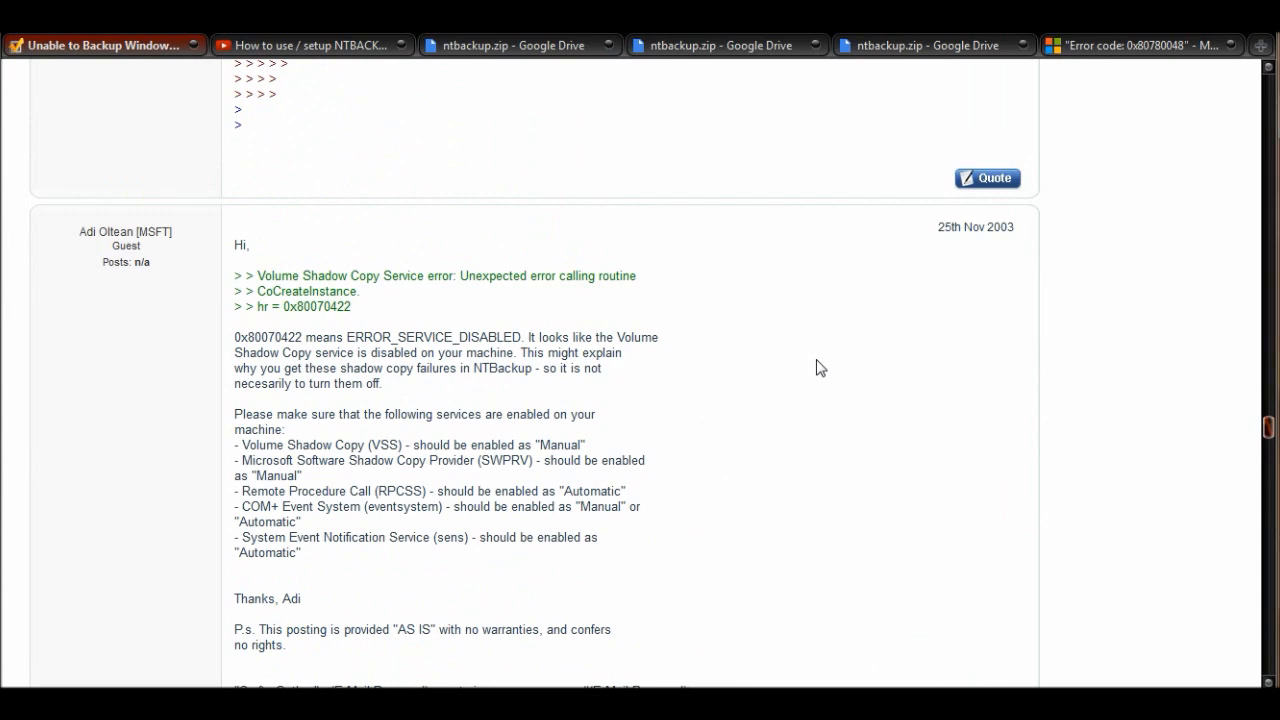
{"action": "scroll", "scroll_direction": "down", "scroll_amount": 3}
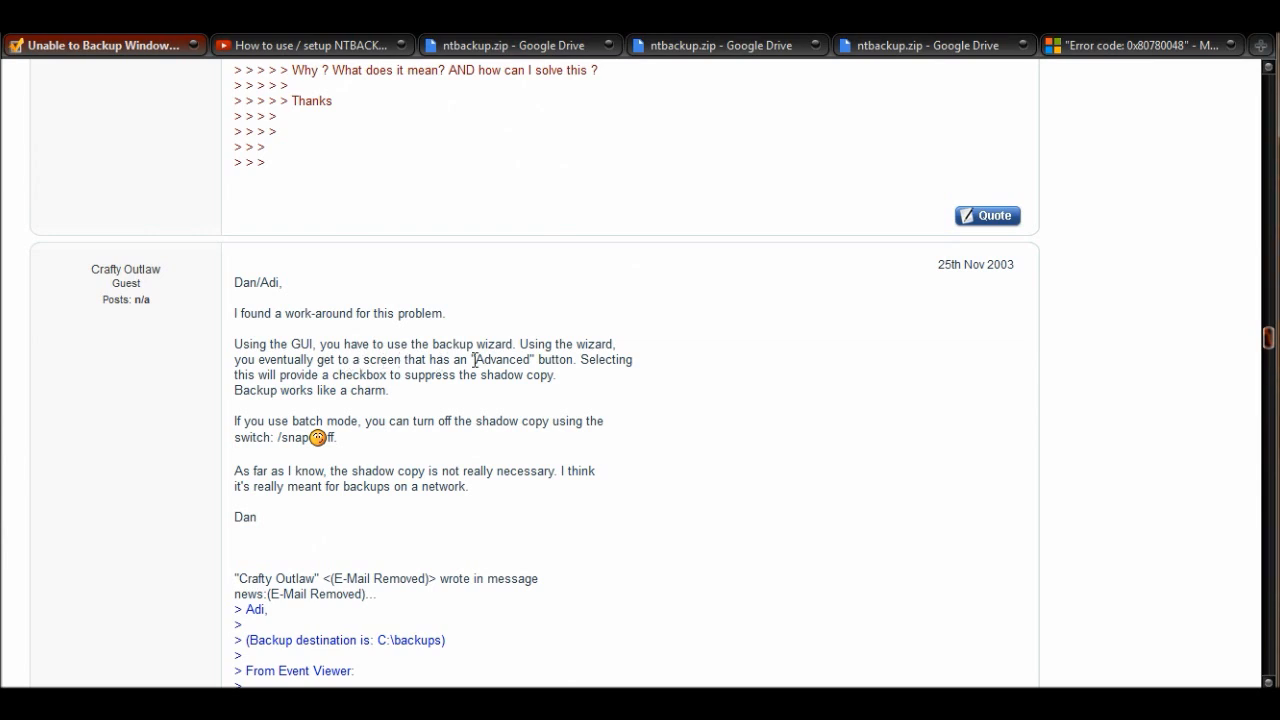
{"action": "mouse_move", "coordinate": [311, 375]}
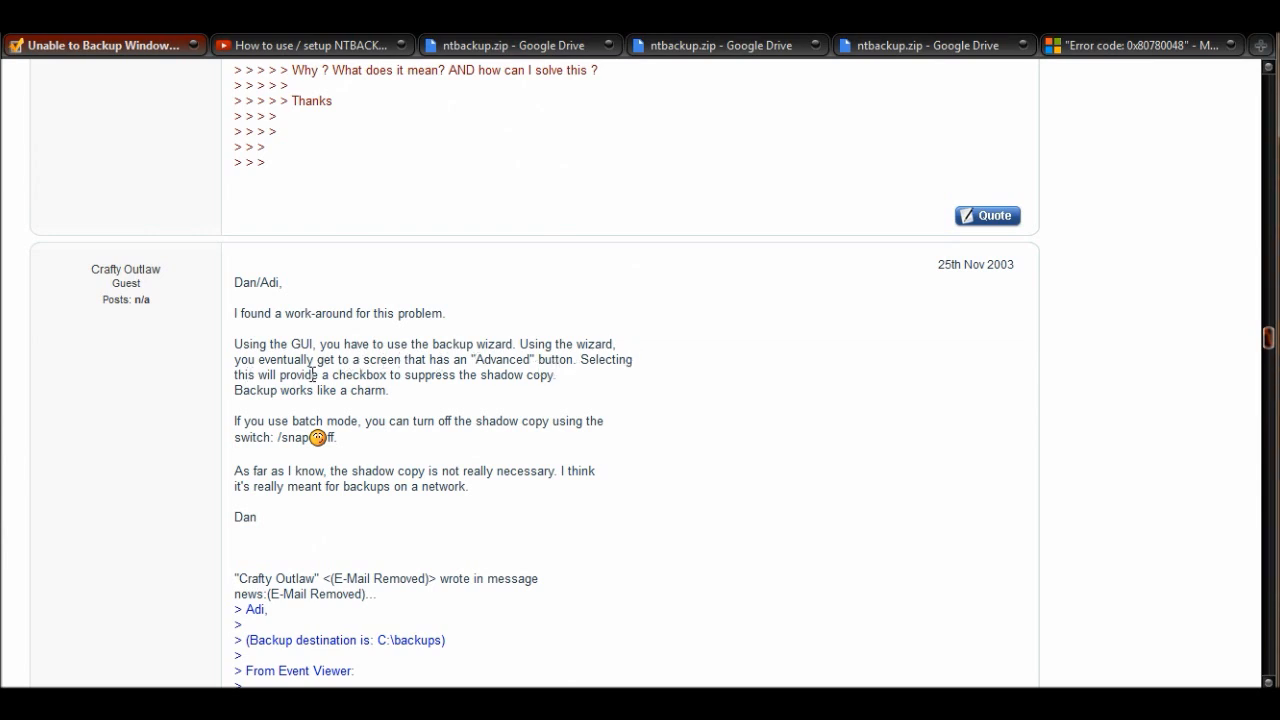
{"action": "mouse_move", "coordinate": [538, 375]}
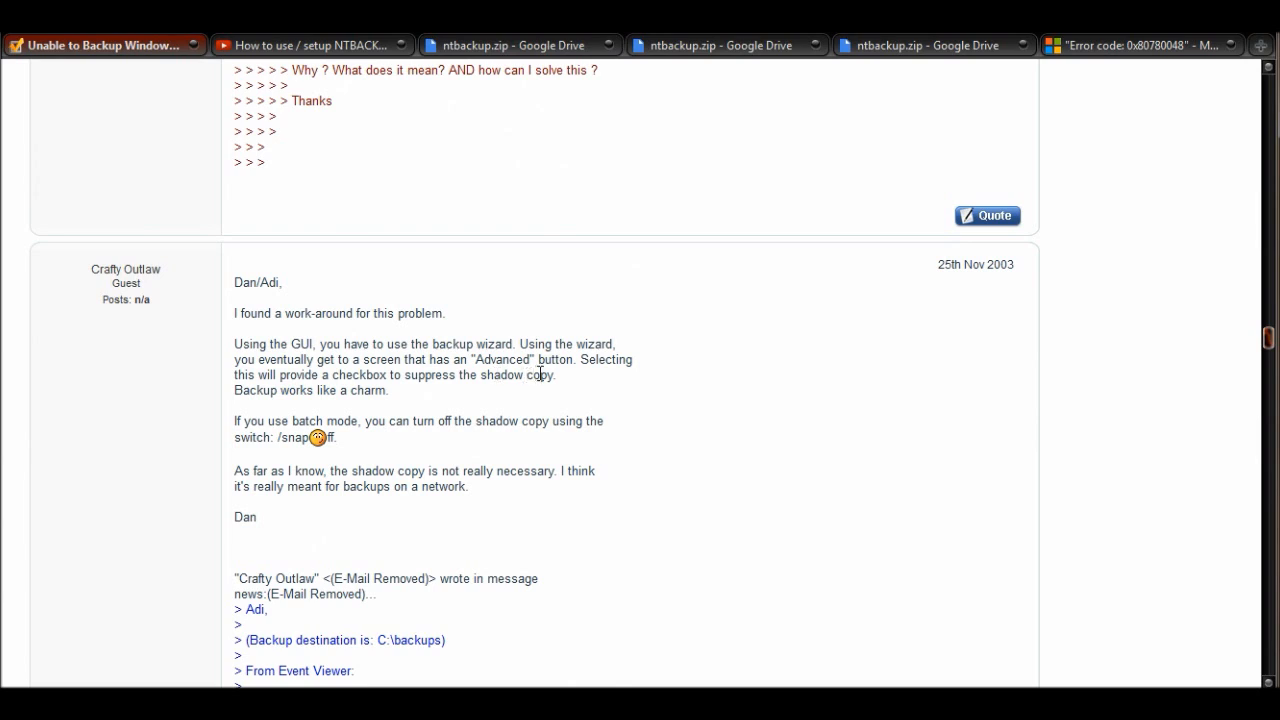
{"action": "mouse_move", "coordinate": [615, 397]}
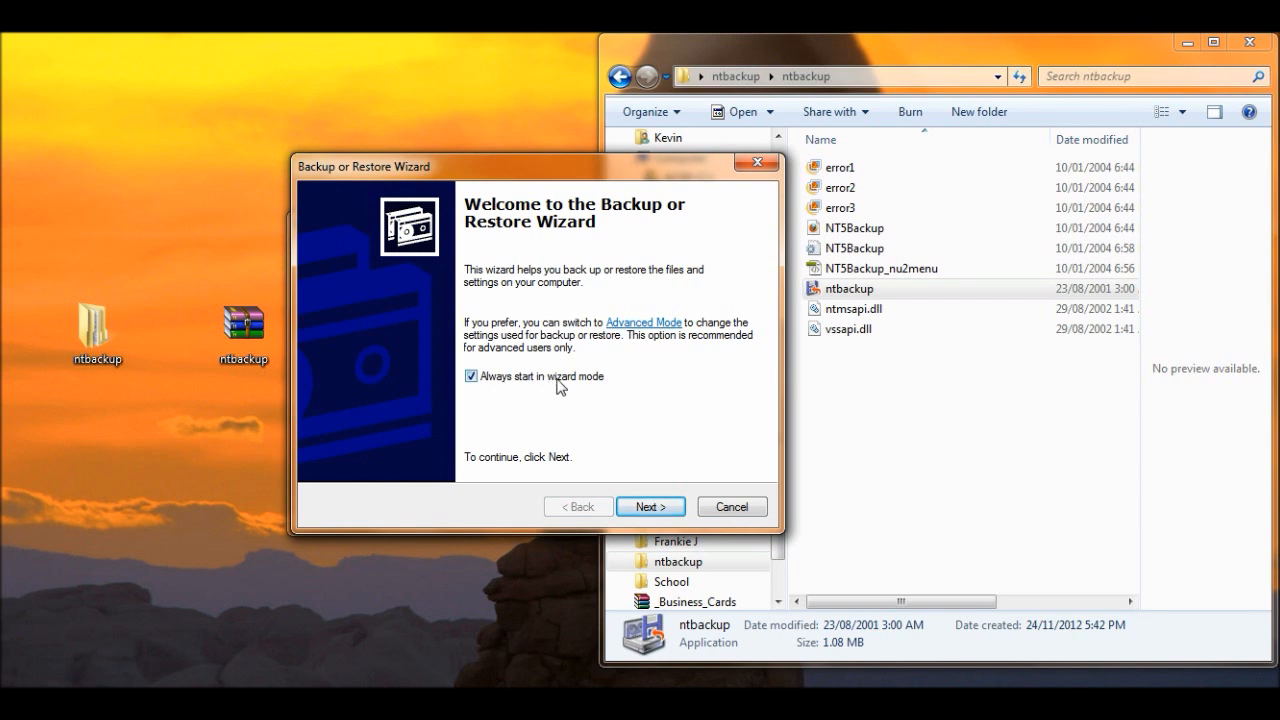
Choose to back up files and settings, hand-picking items with ACER (C:) ticked.
{"action": "left_click", "coordinate": [650, 506]}
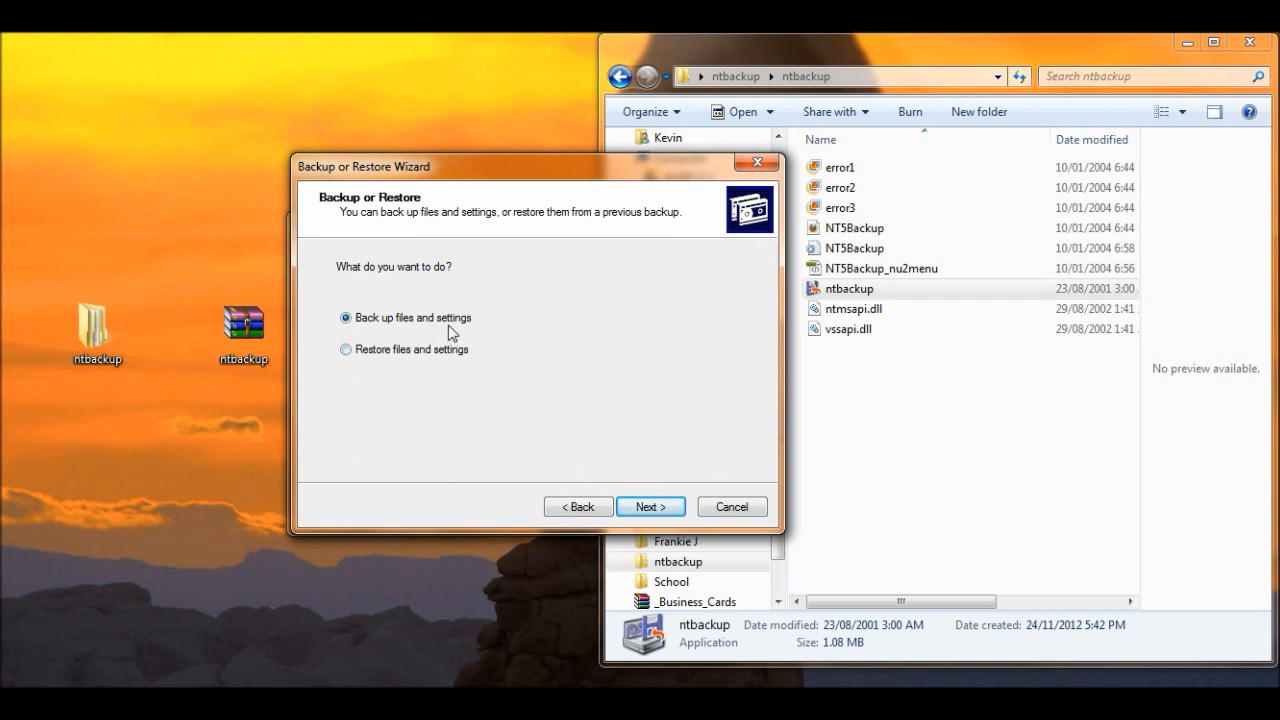
{"action": "left_click", "coordinate": [650, 506]}
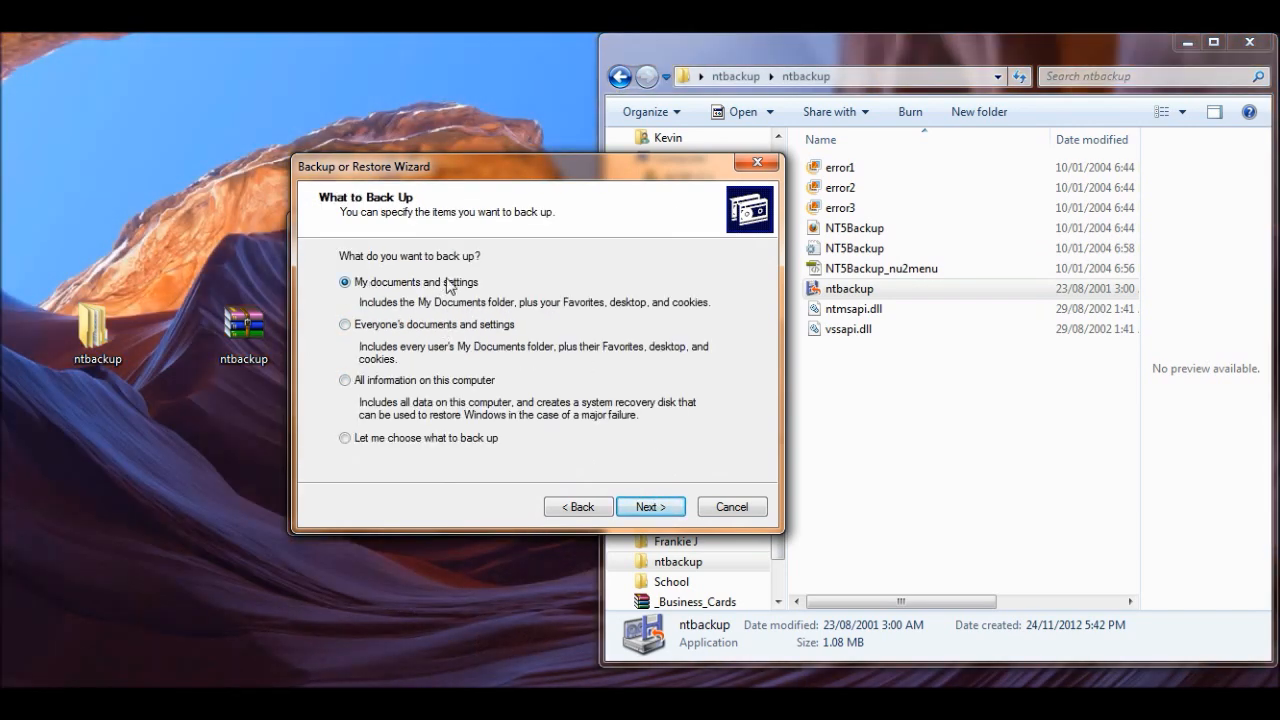
{"action": "left_click", "coordinate": [345, 438]}
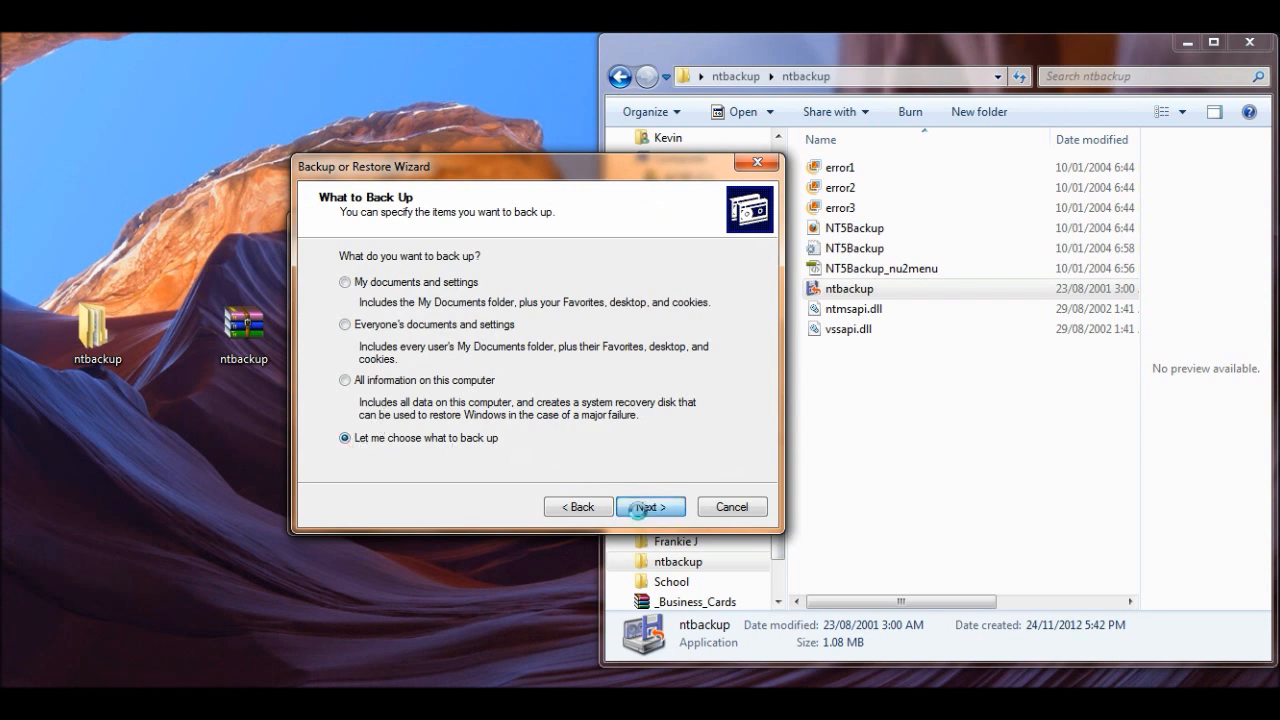
{"action": "left_click", "coordinate": [650, 507]}
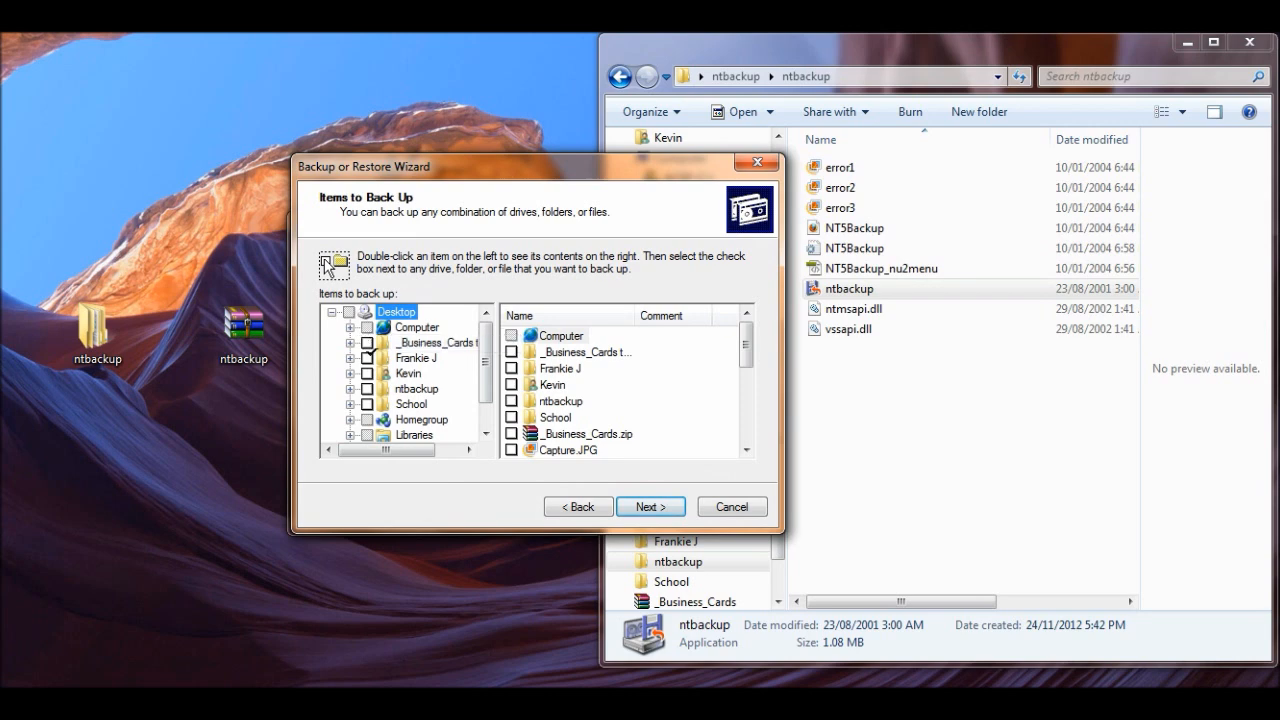
{"action": "left_click", "coordinate": [352, 327]}
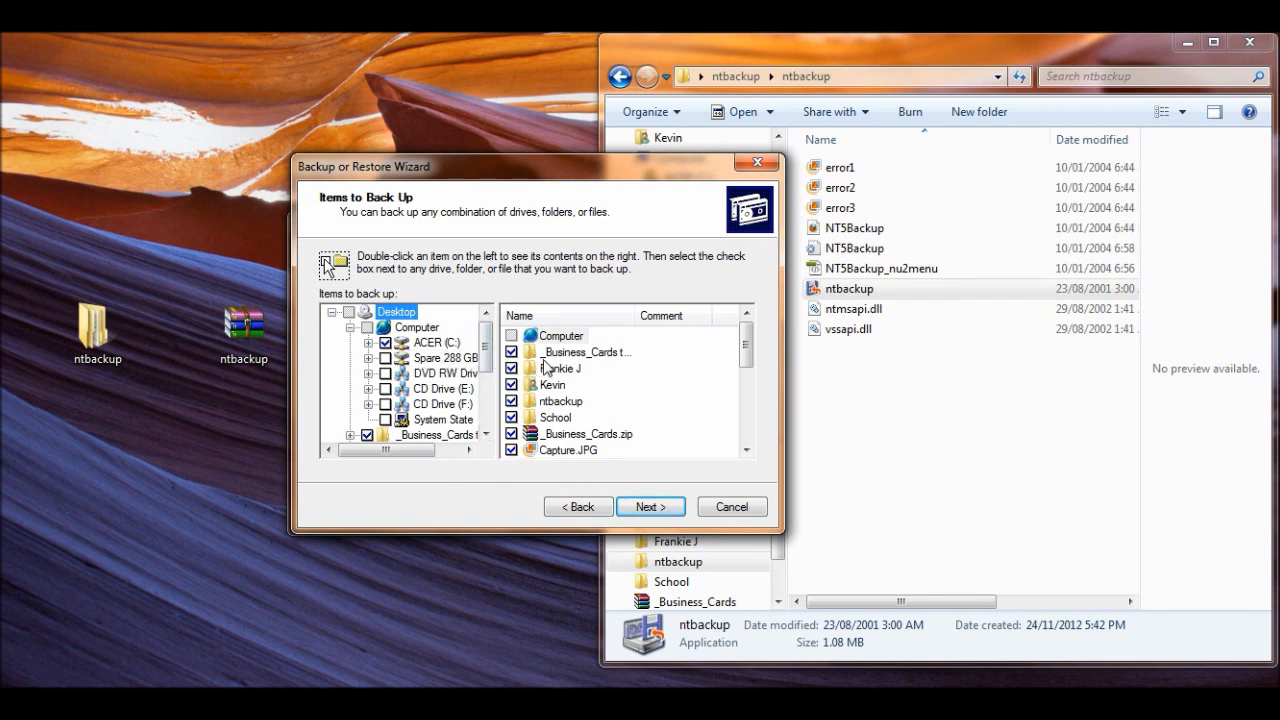
{"action": "left_click", "coordinate": [650, 506]}
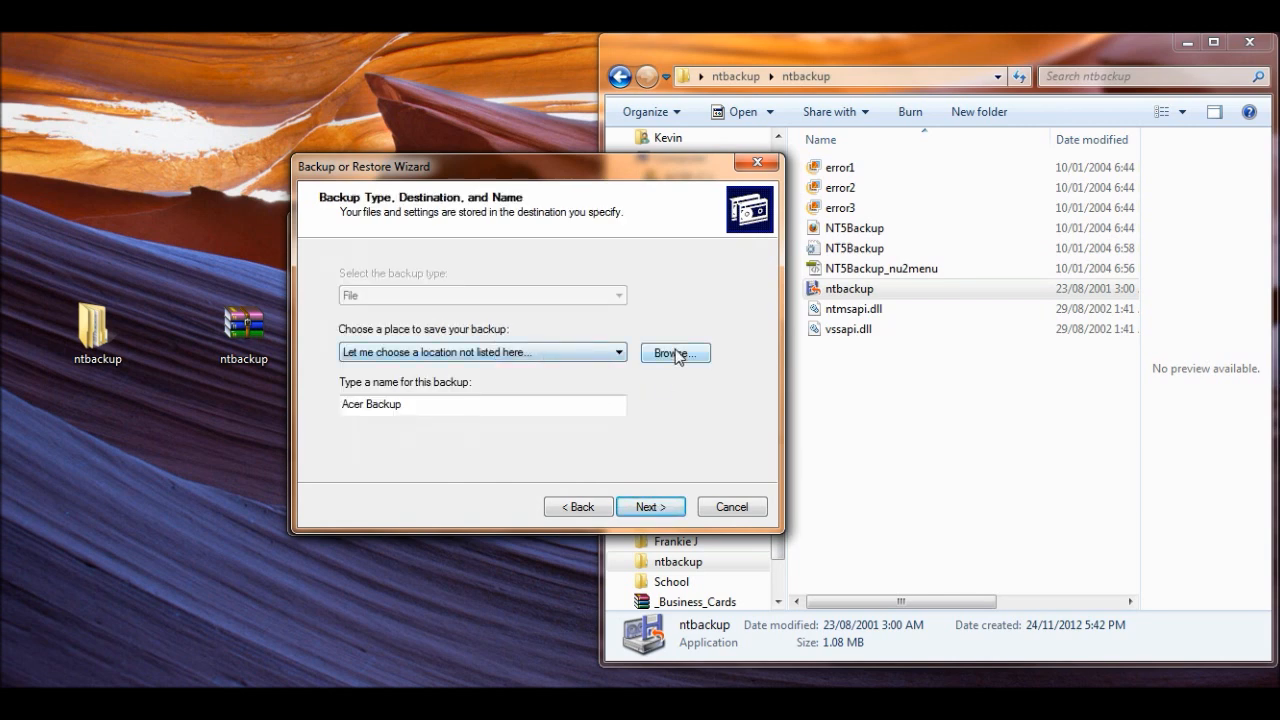
Save the backup as G:\Acer Backup\Acer Backup.bkf and reach the completion summary.
{"action": "left_click", "coordinate": [675, 352]}
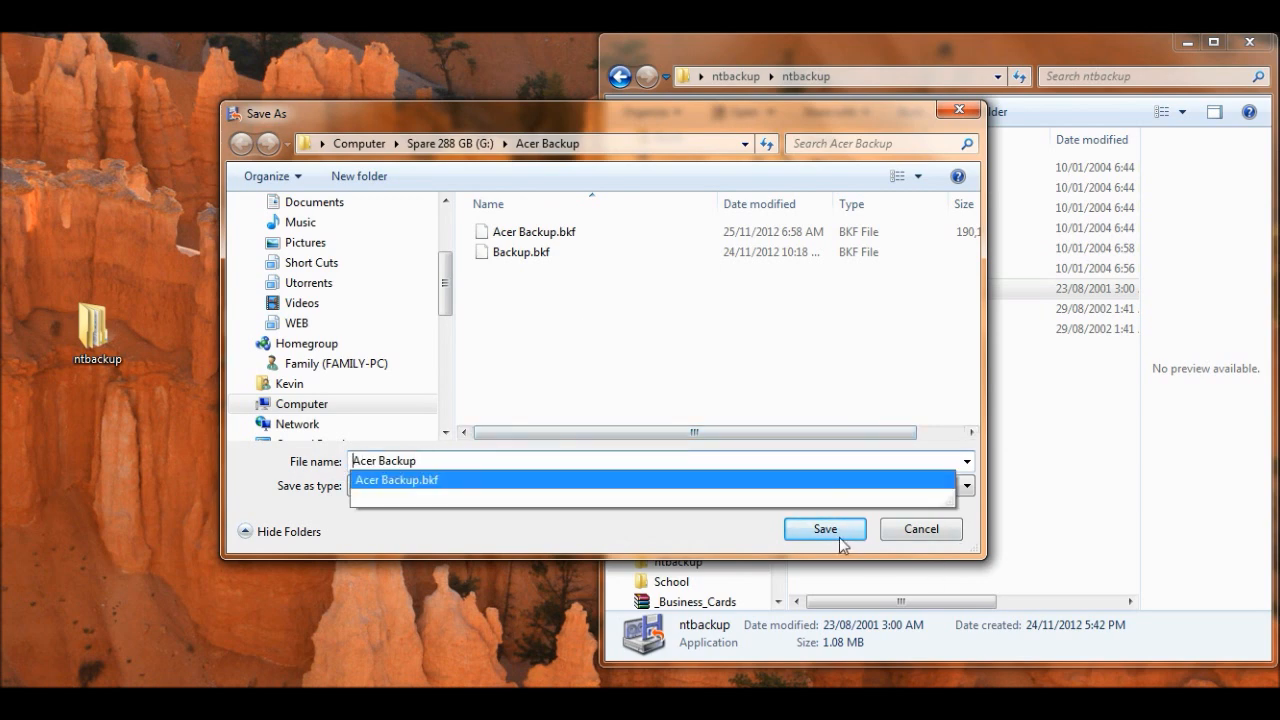
{"action": "left_click", "coordinate": [824, 529]}
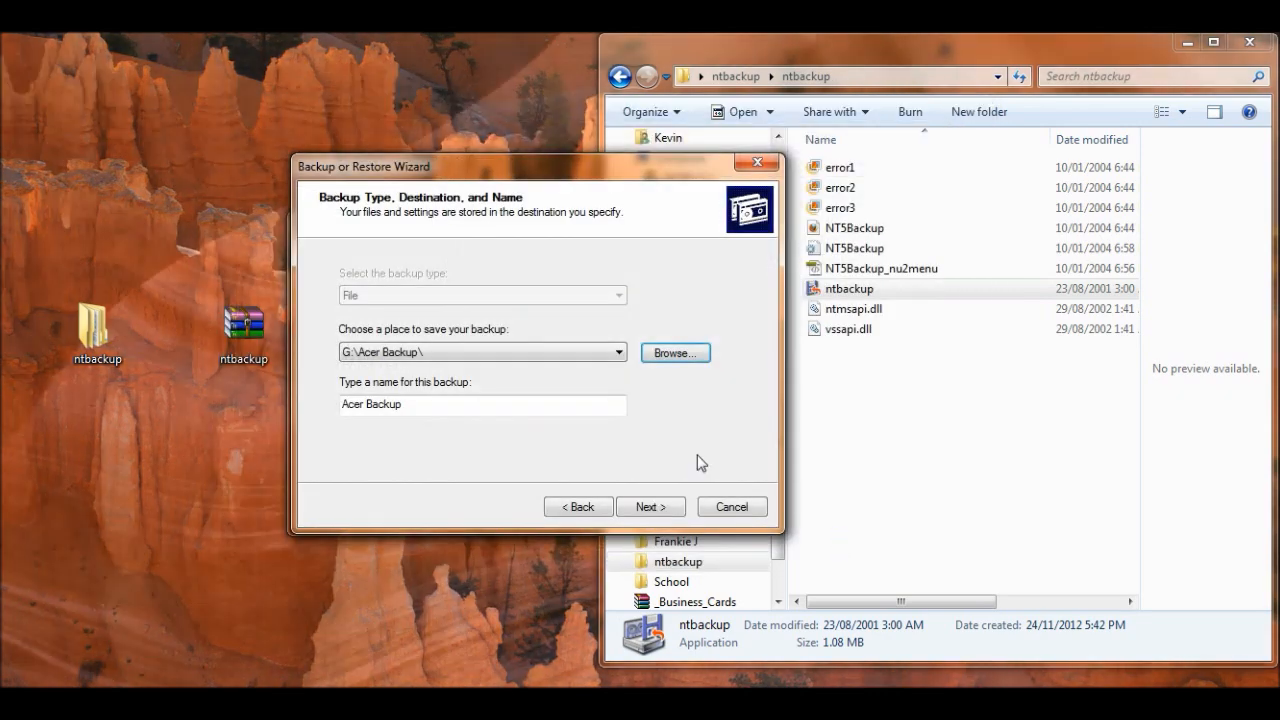
{"action": "left_click", "coordinate": [650, 506]}
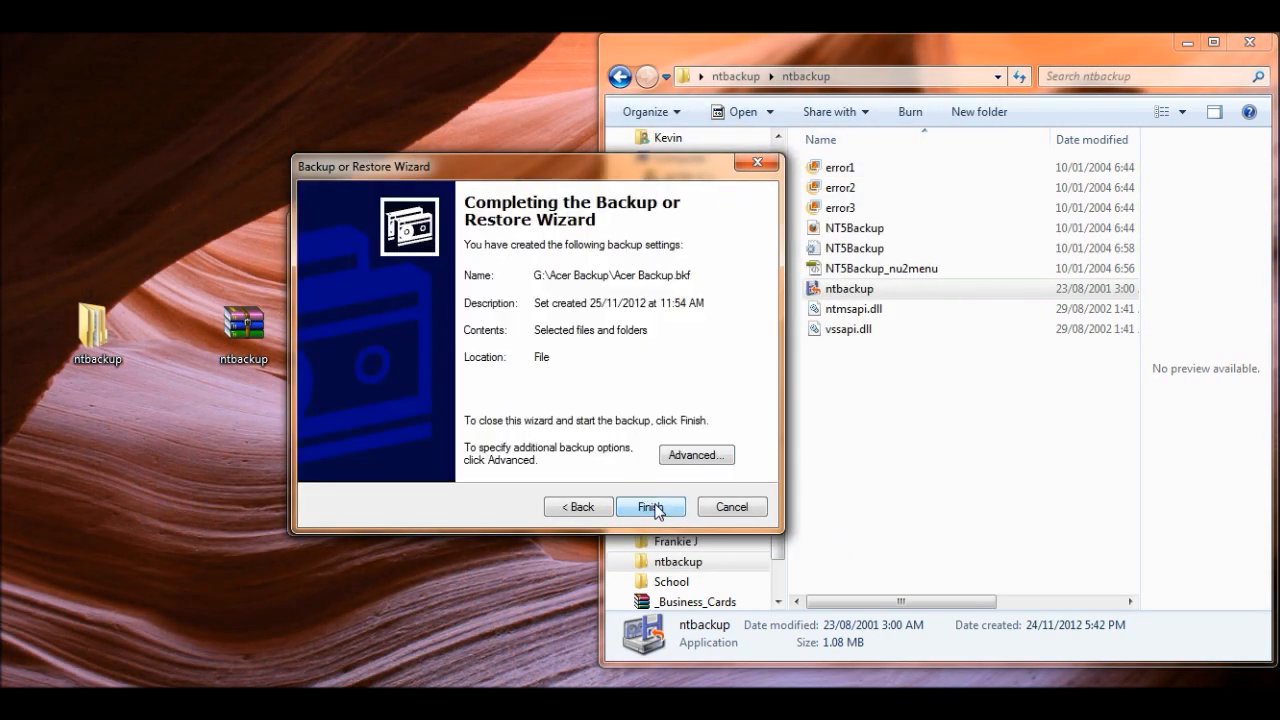
{"action": "mouse_move", "coordinate": [540, 278]}
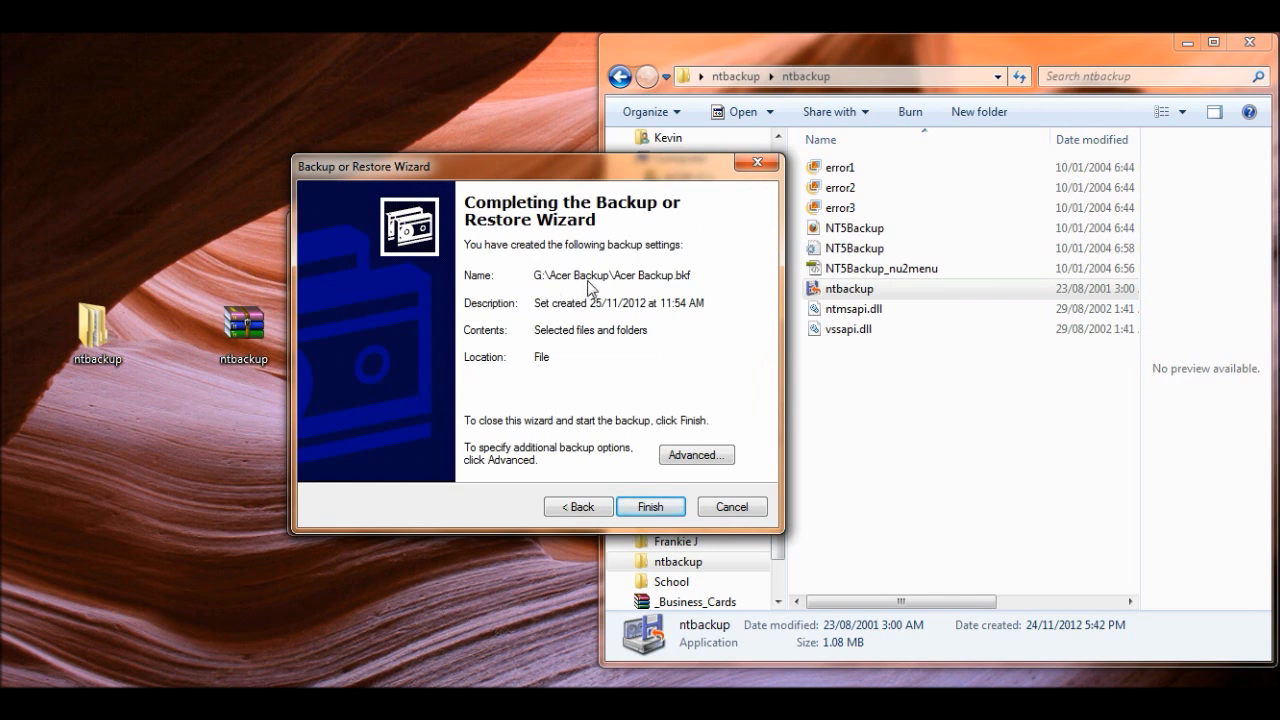
{"action": "mouse_move", "coordinate": [667, 290]}
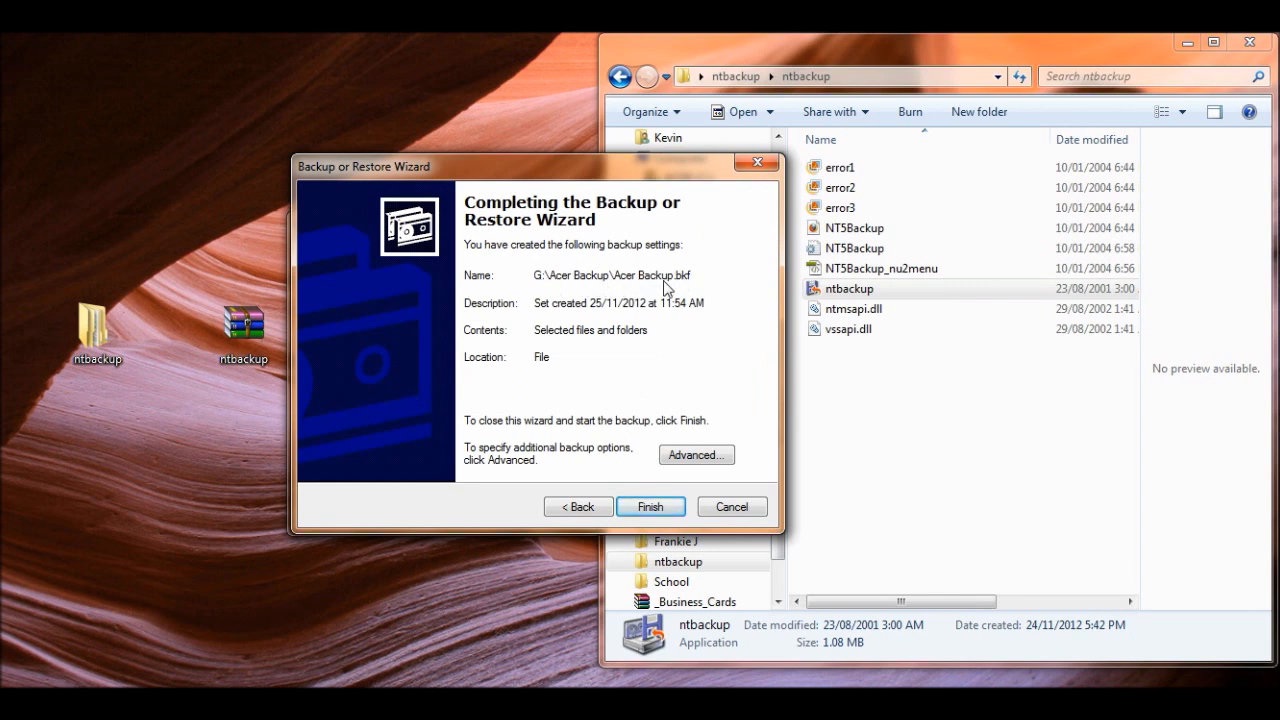
{"action": "mouse_move", "coordinate": [697, 293]}
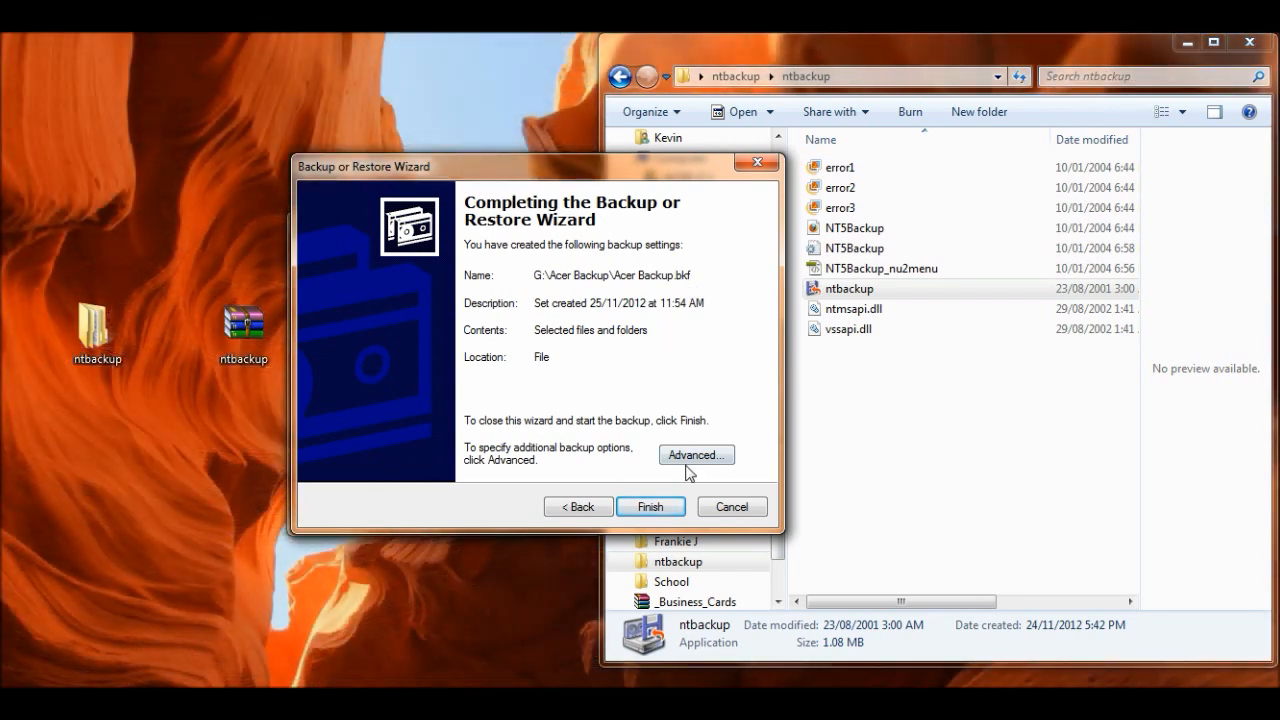
In Advanced options, keep Normal type, disable volume shadow copy, append, and run now.
{"action": "left_click", "coordinate": [696, 455]}
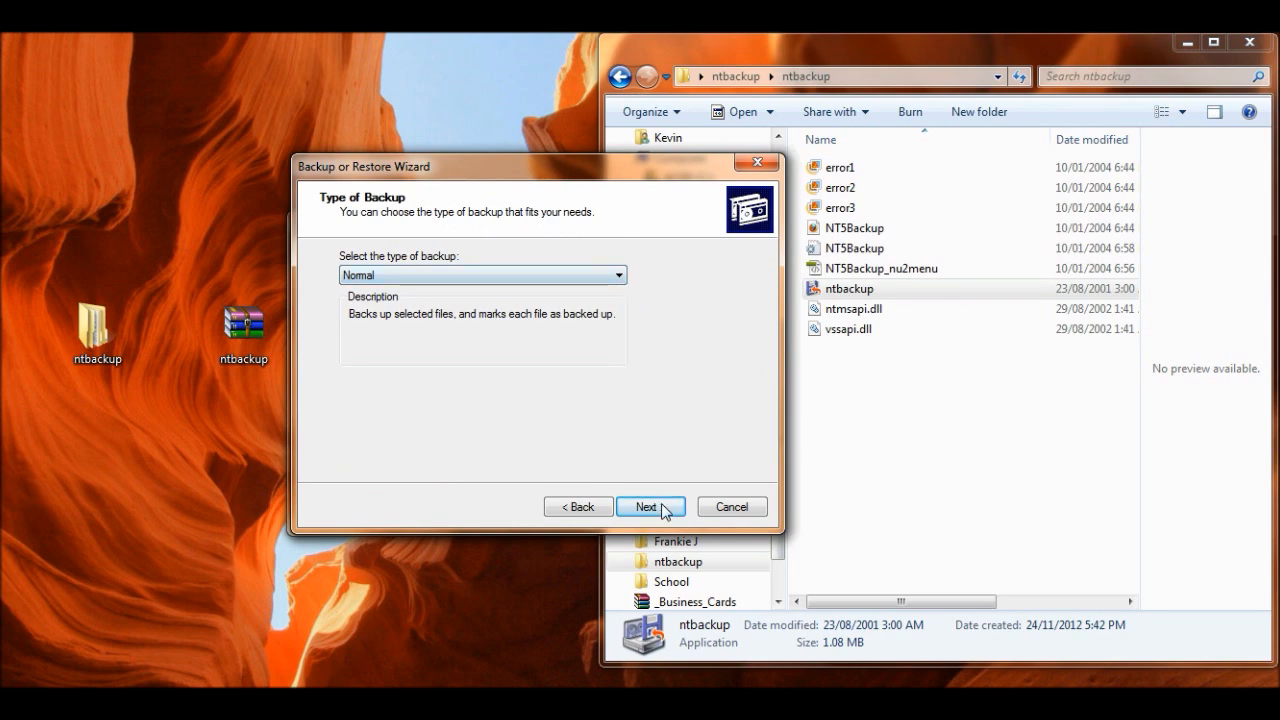
{"action": "left_click", "coordinate": [650, 506]}
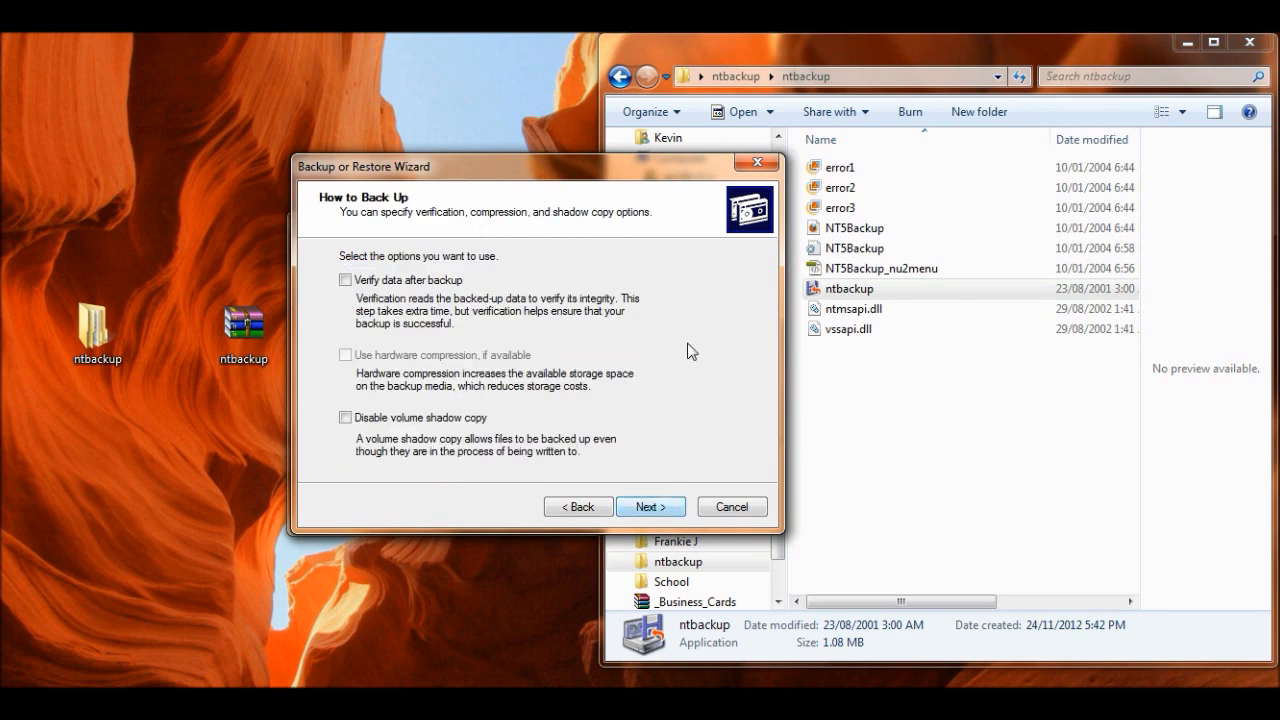
{"action": "left_click", "coordinate": [345, 418]}
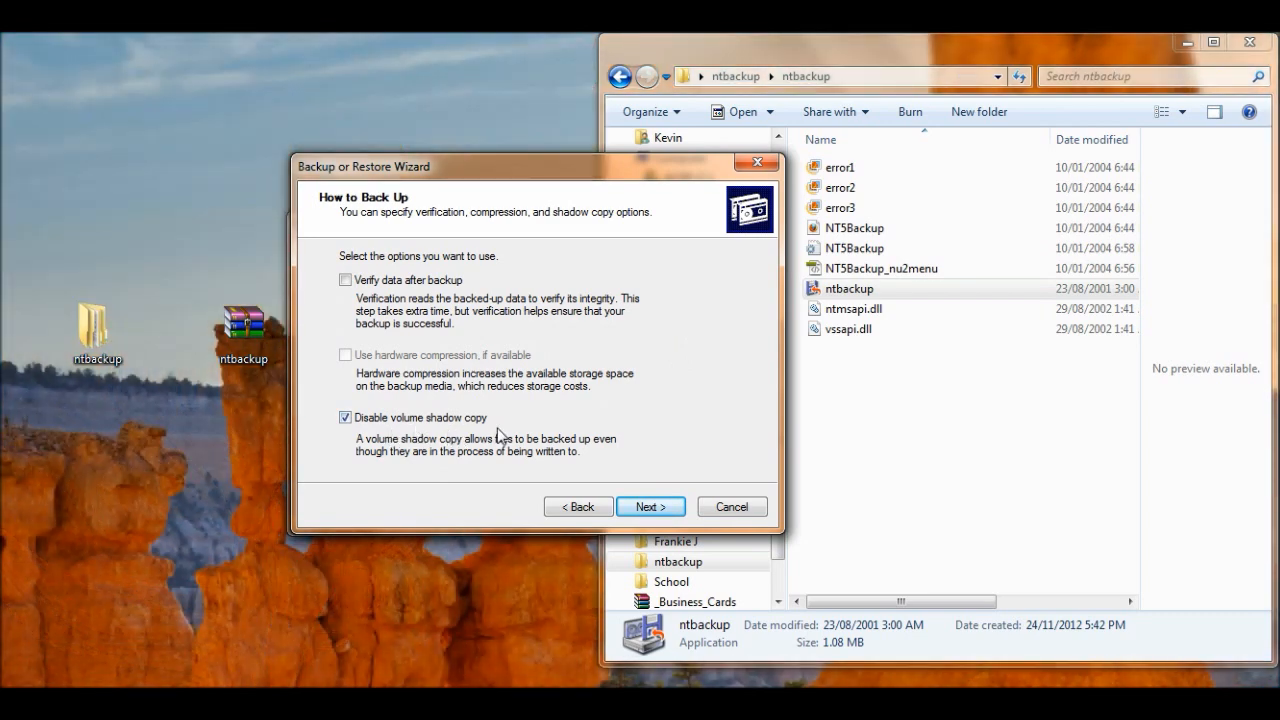
{"action": "left_click", "coordinate": [650, 506]}
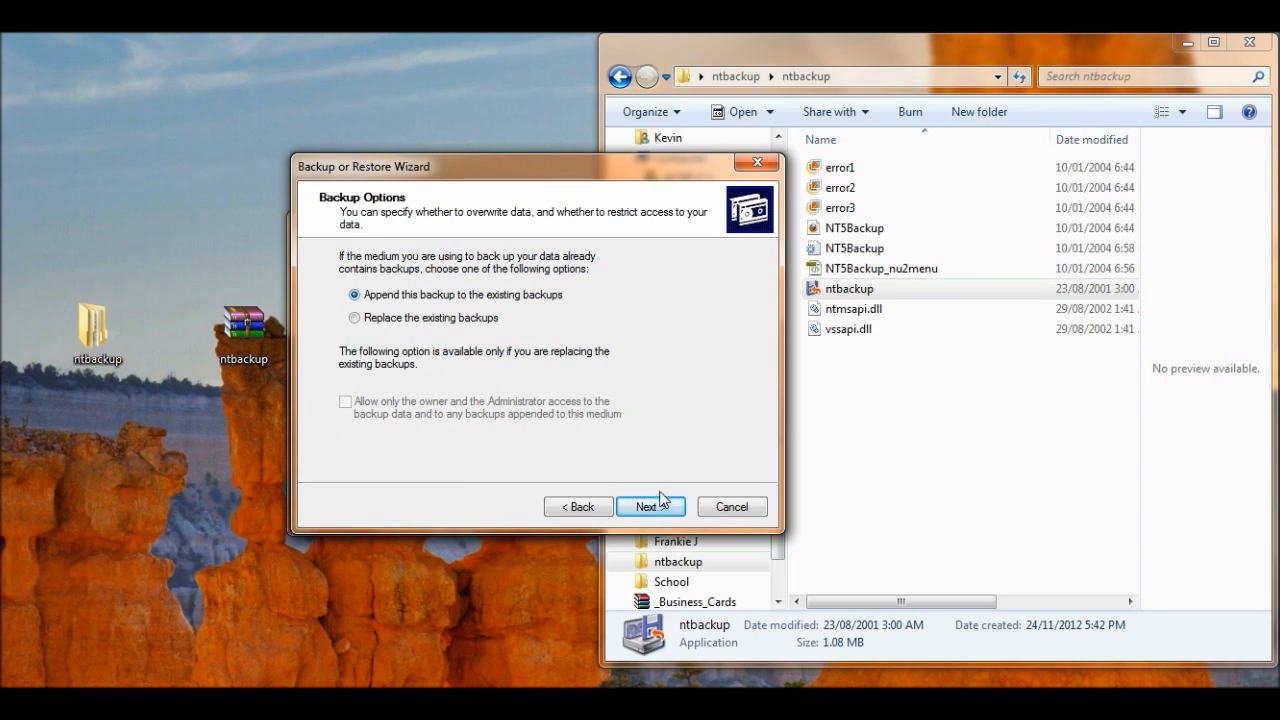
{"action": "left_click", "coordinate": [650, 506]}
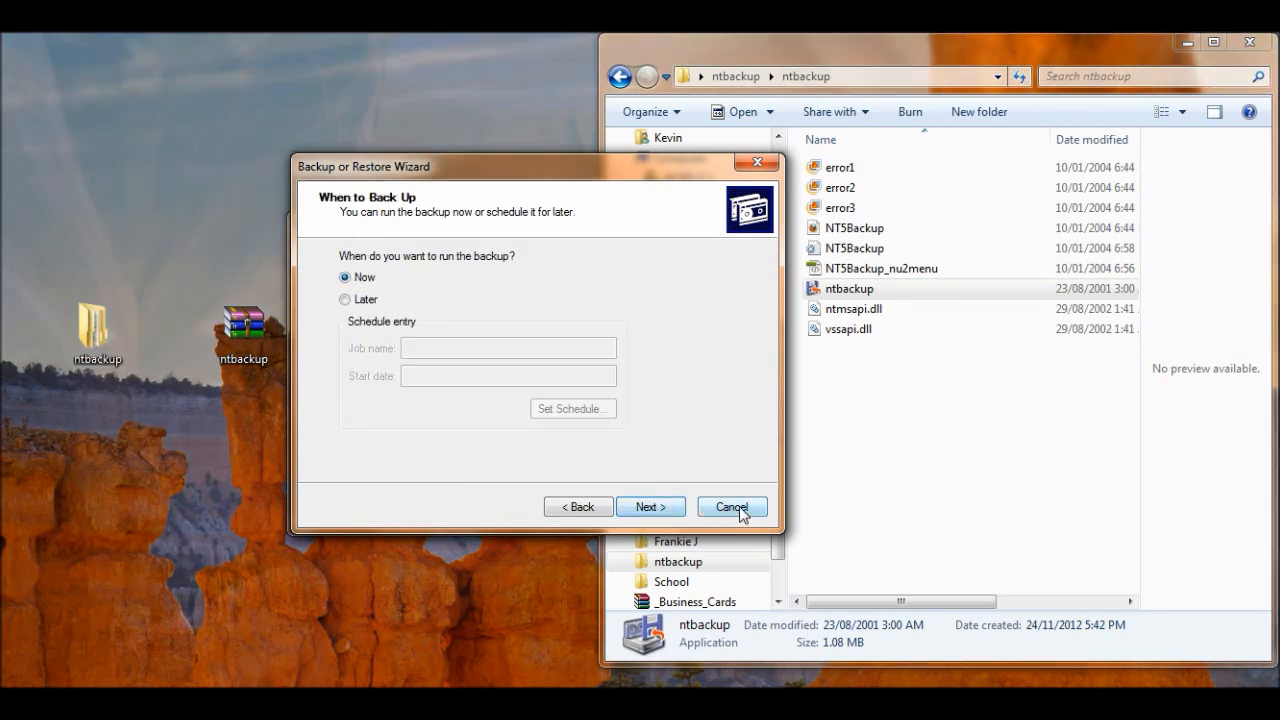
{"action": "left_click", "coordinate": [651, 506]}
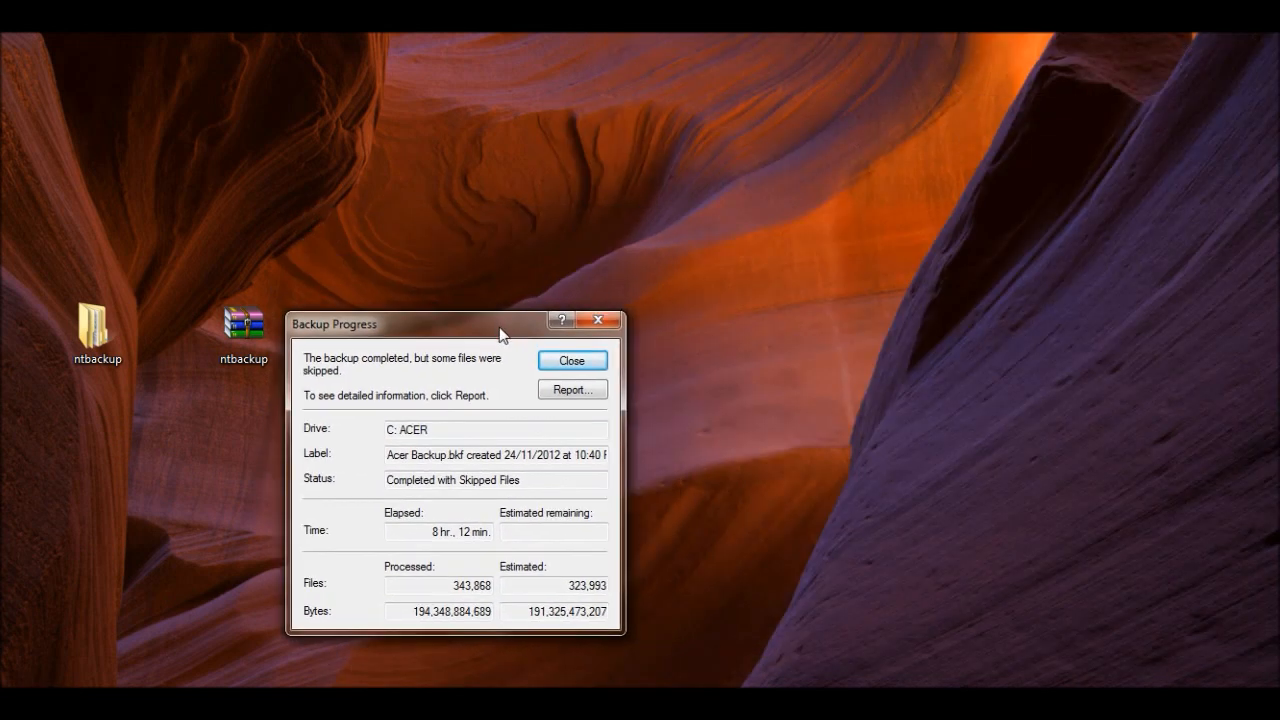
{"action": "mouse_move", "coordinate": [366, 376]}
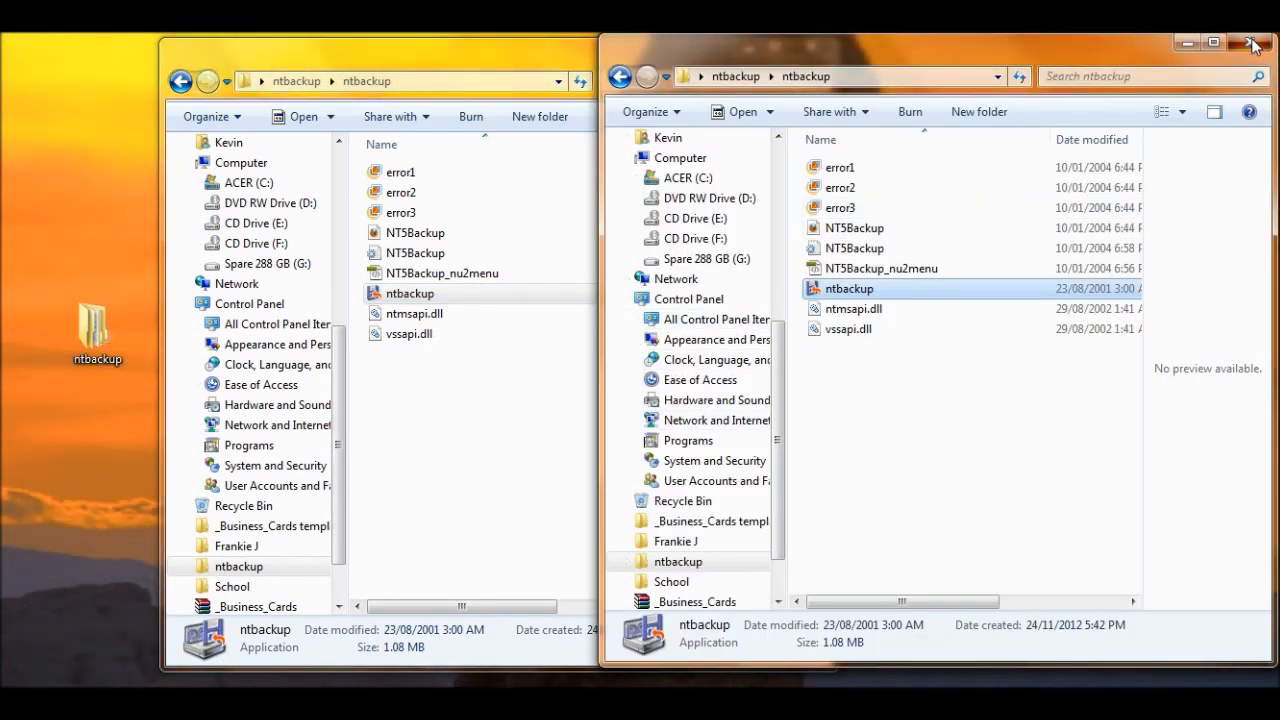
Close the duplicate ntbackup window and open the Acer Backup folder on Spare 288 GB (G:).
{"action": "left_click", "coordinate": [1253, 33]}
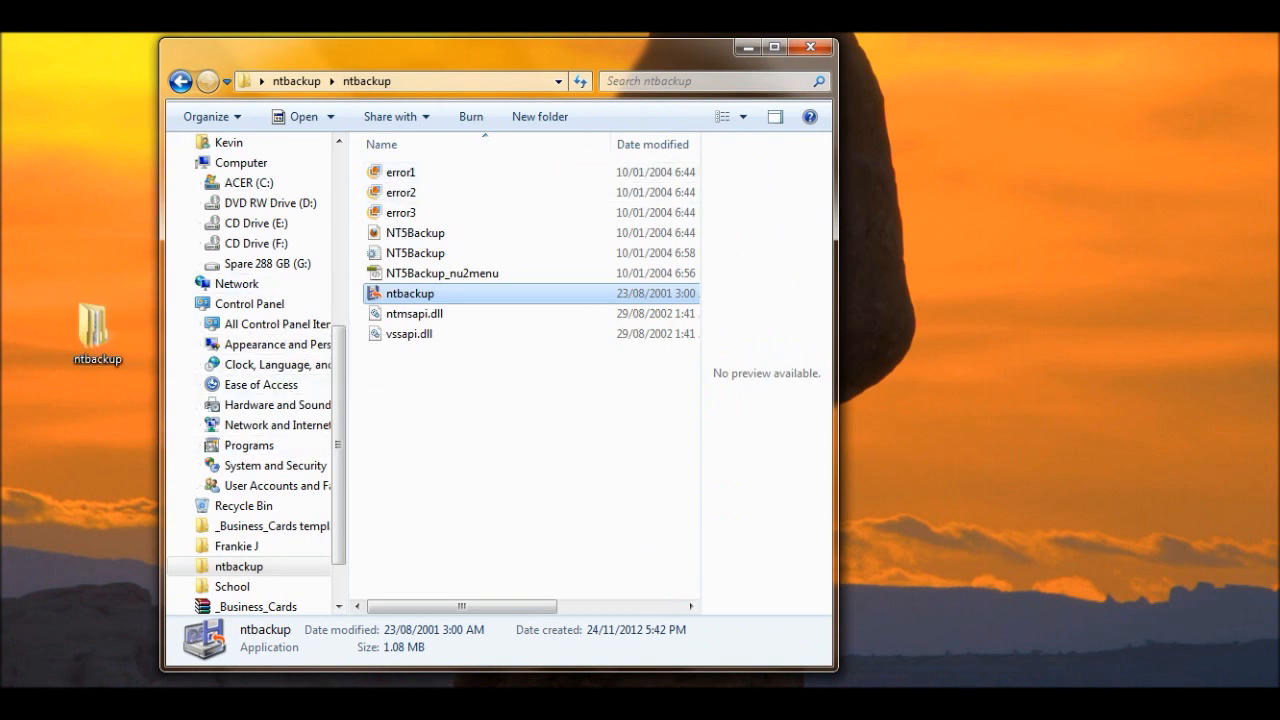
{"action": "mouse_move", "coordinate": [347, 498]}
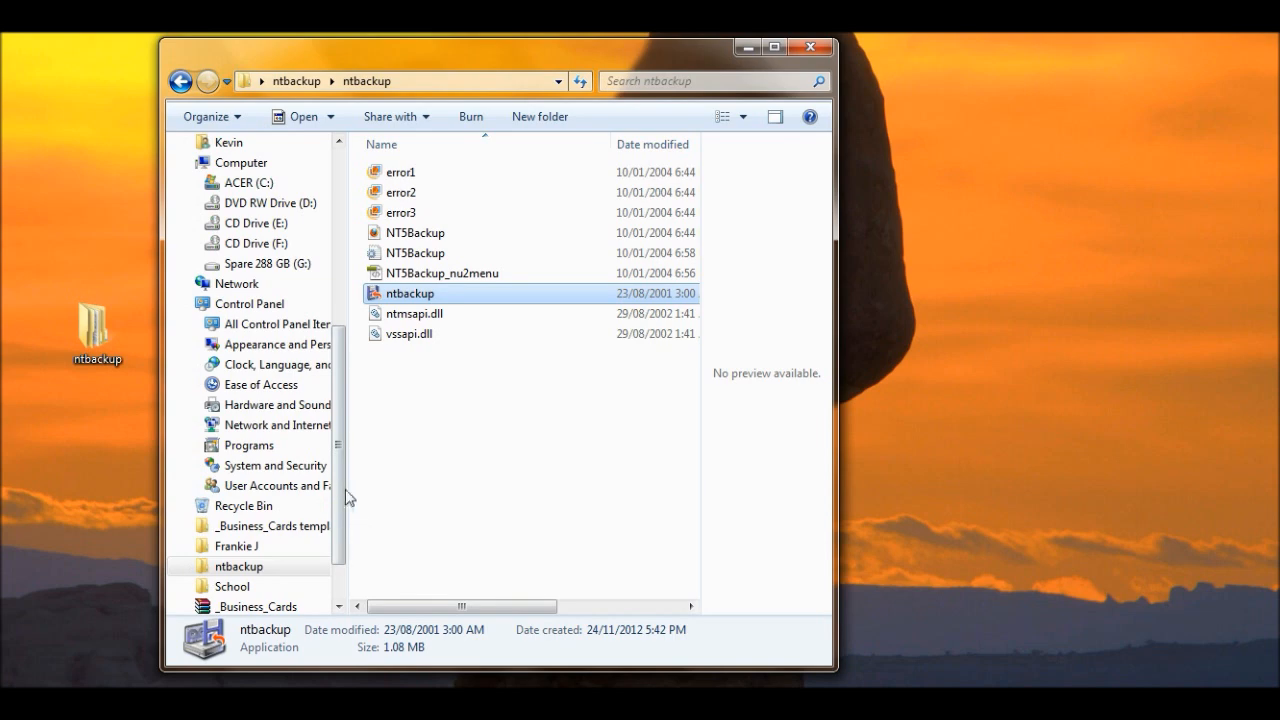
{"action": "left_click", "coordinate": [267, 263]}
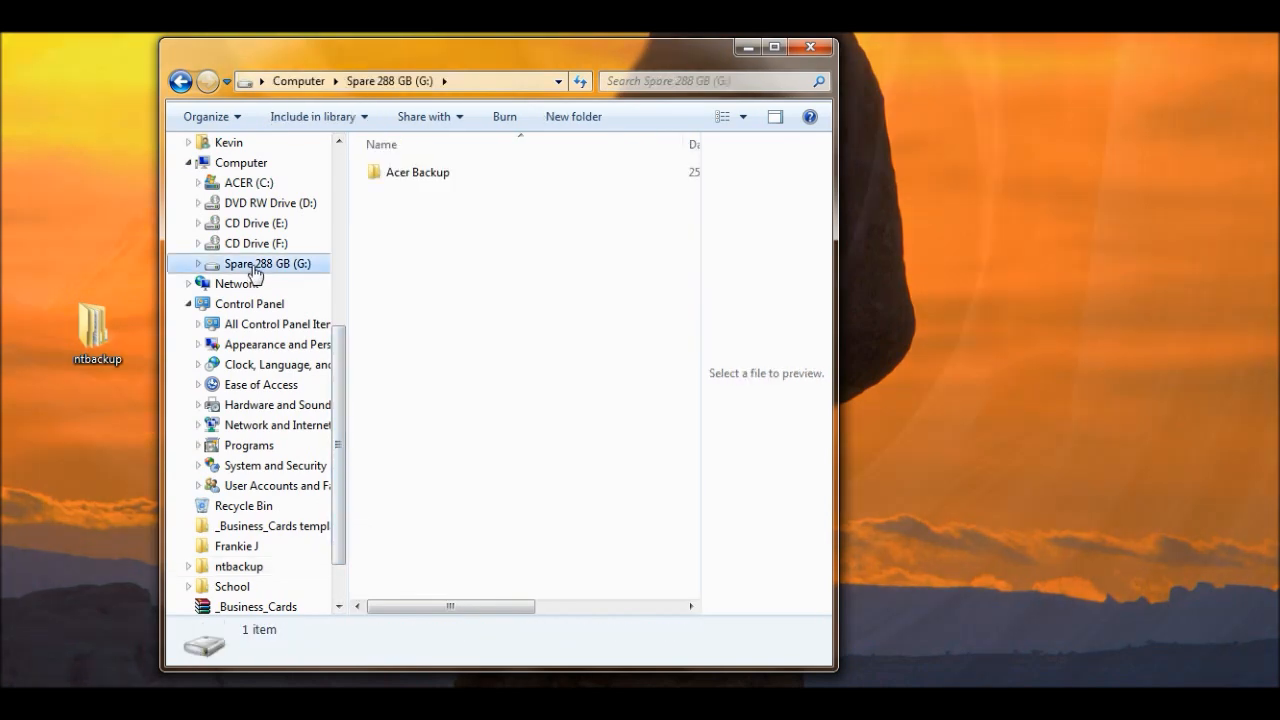
{"action": "double_click", "coordinate": [417, 172]}
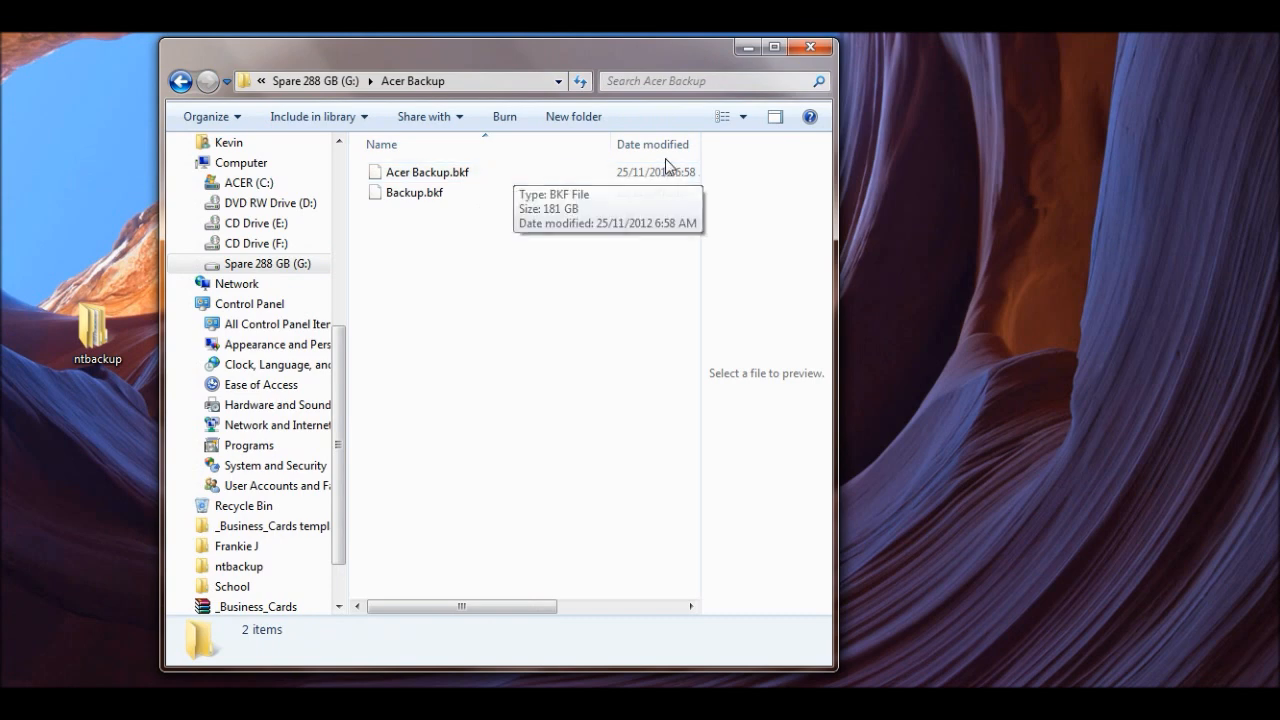
Check the Acer Backup folder's Properties for its 181 GB size, then cancel.
{"action": "right_click", "coordinate": [482, 210]}
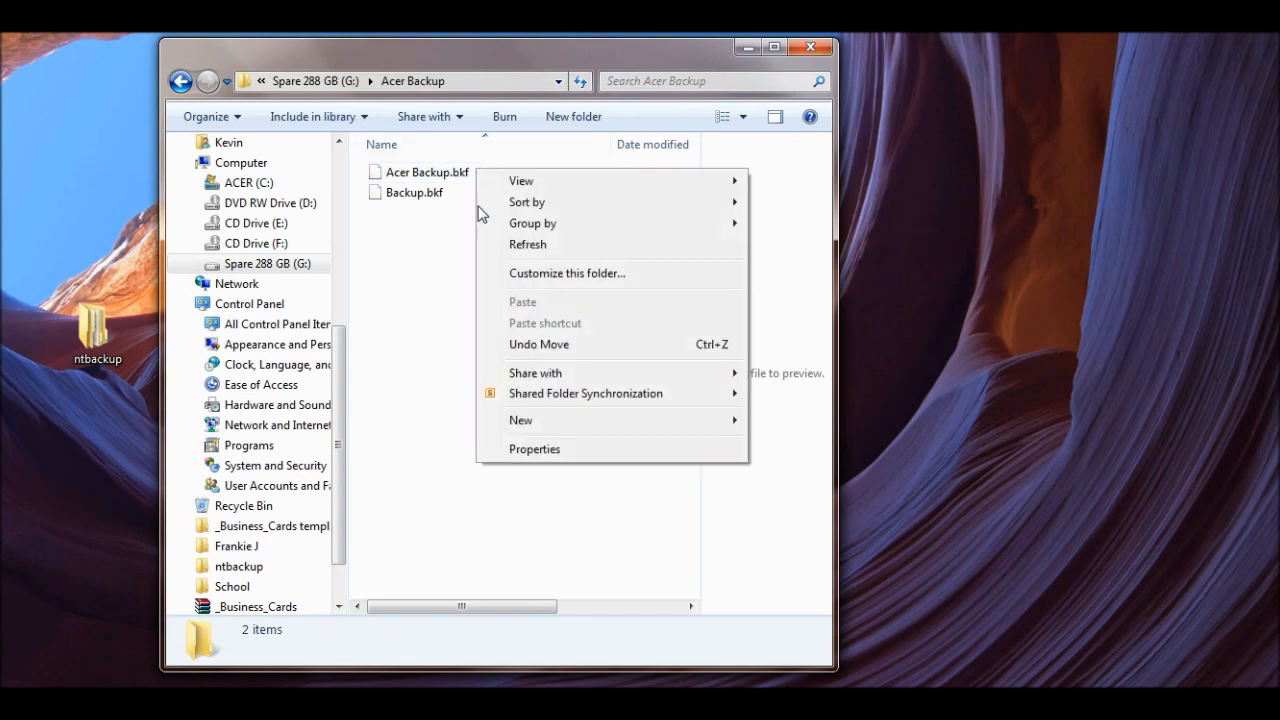
{"action": "left_click", "coordinate": [534, 449]}
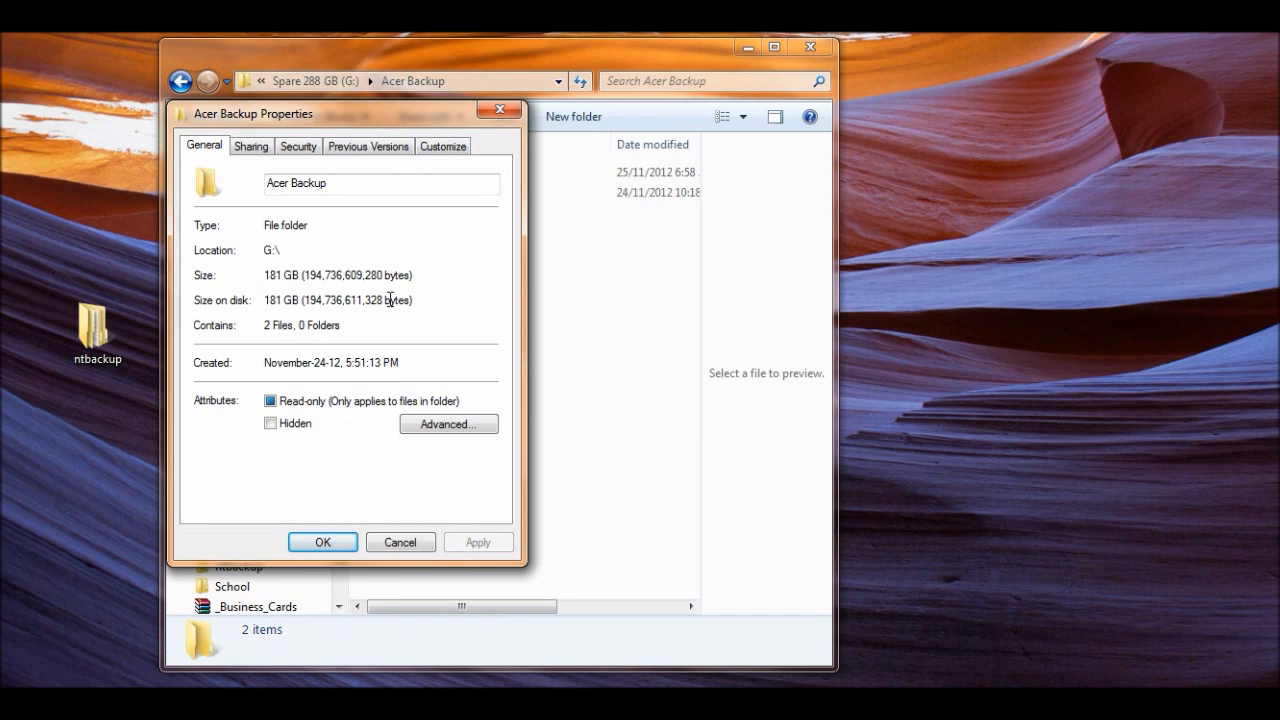
{"action": "left_click", "coordinate": [400, 541]}
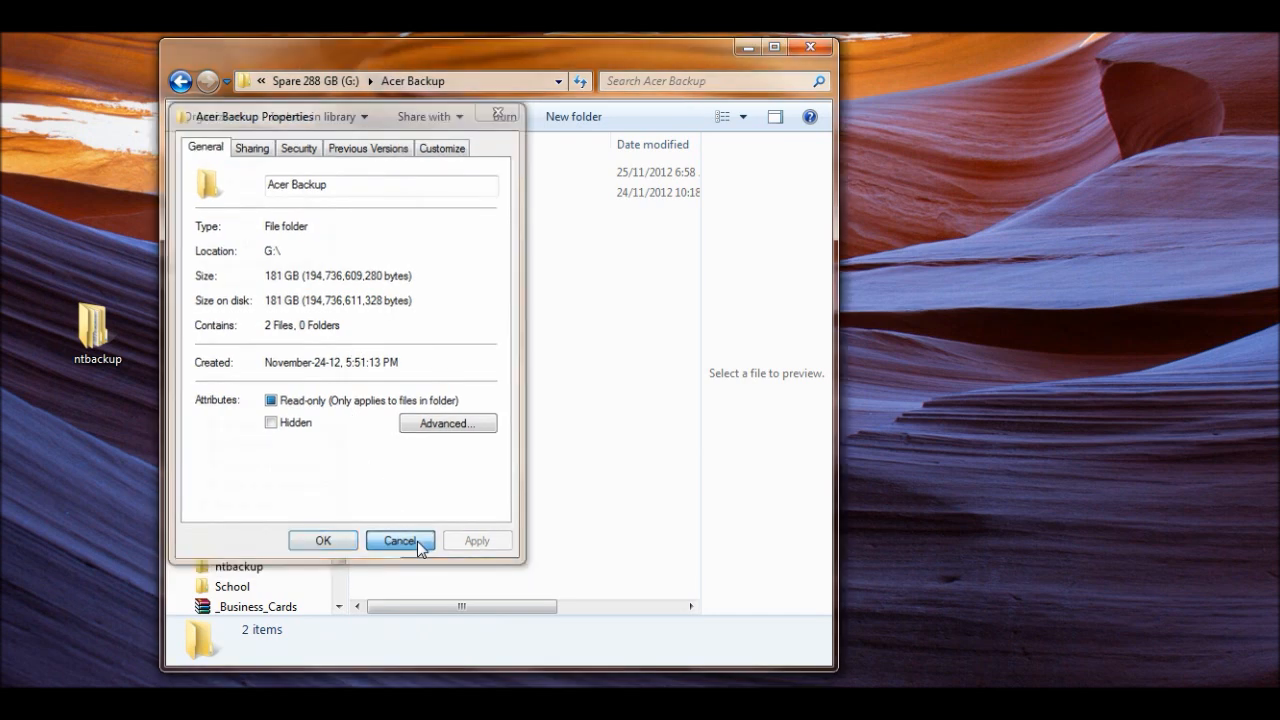
{"action": "left_click", "coordinate": [399, 540]}
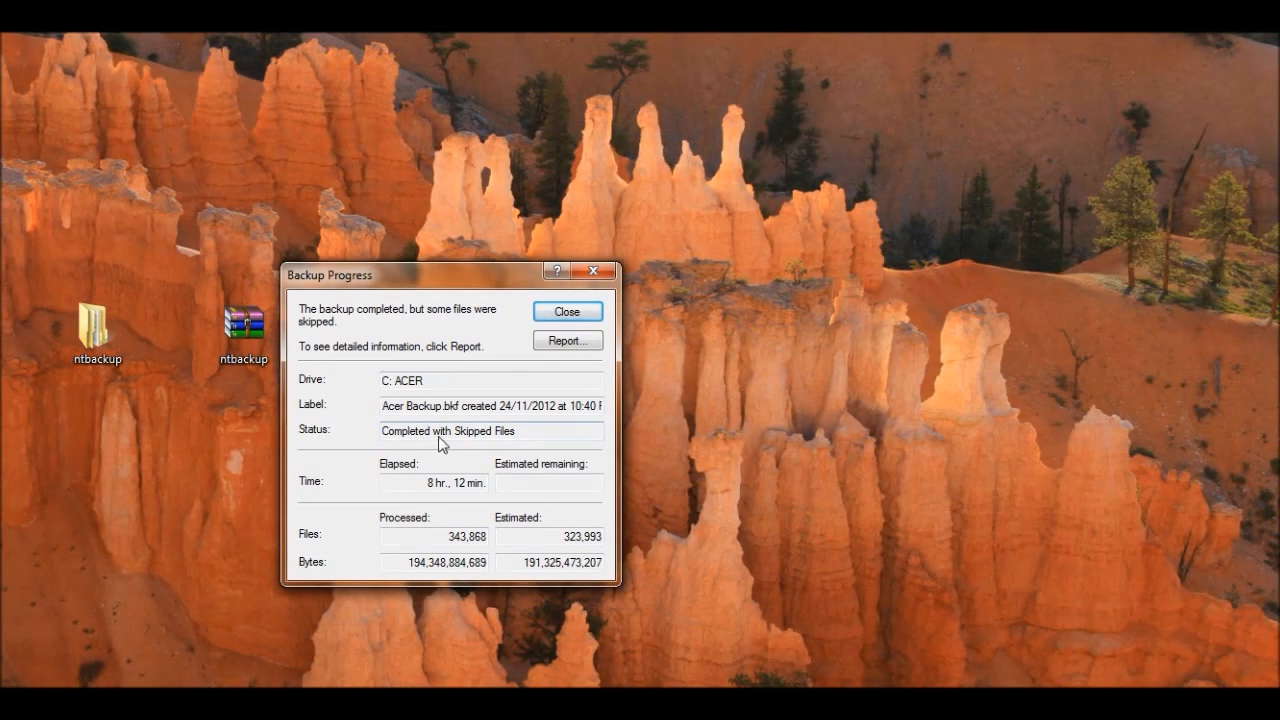
{"action": "mouse_move", "coordinate": [459, 413]}
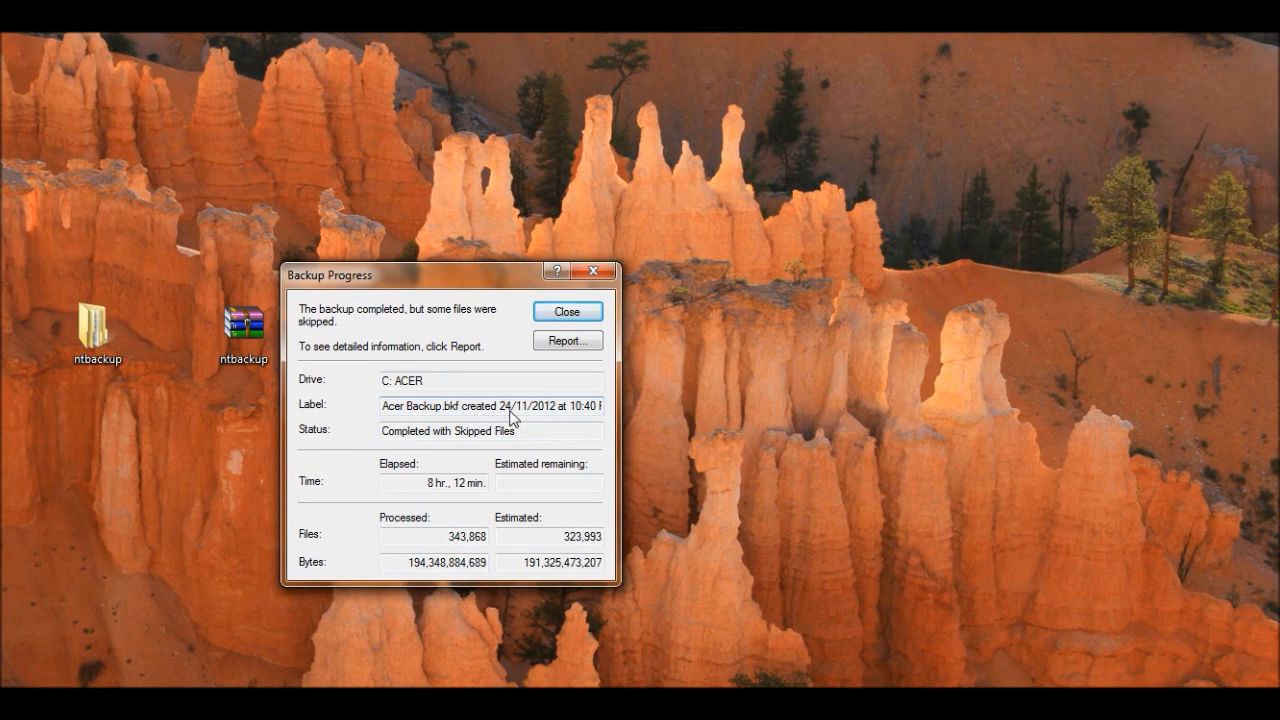
{"action": "mouse_move", "coordinate": [527, 395]}
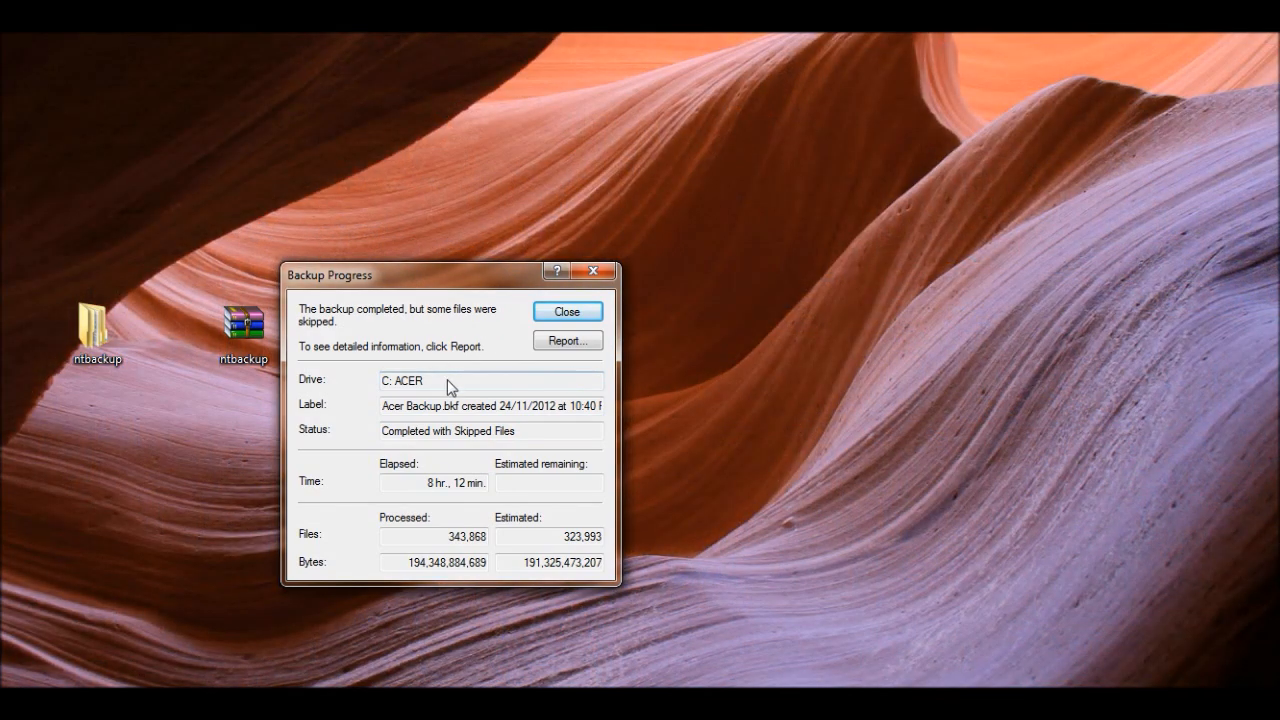
{"action": "mouse_move", "coordinate": [477, 384]}
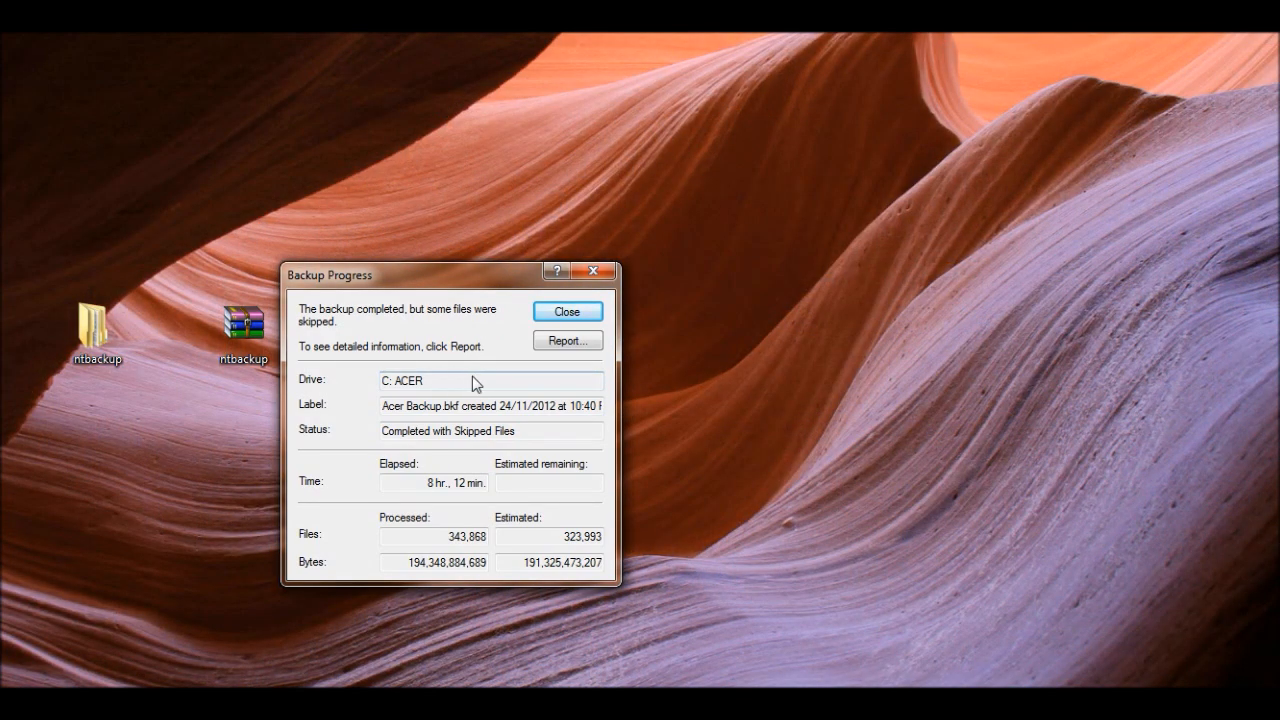